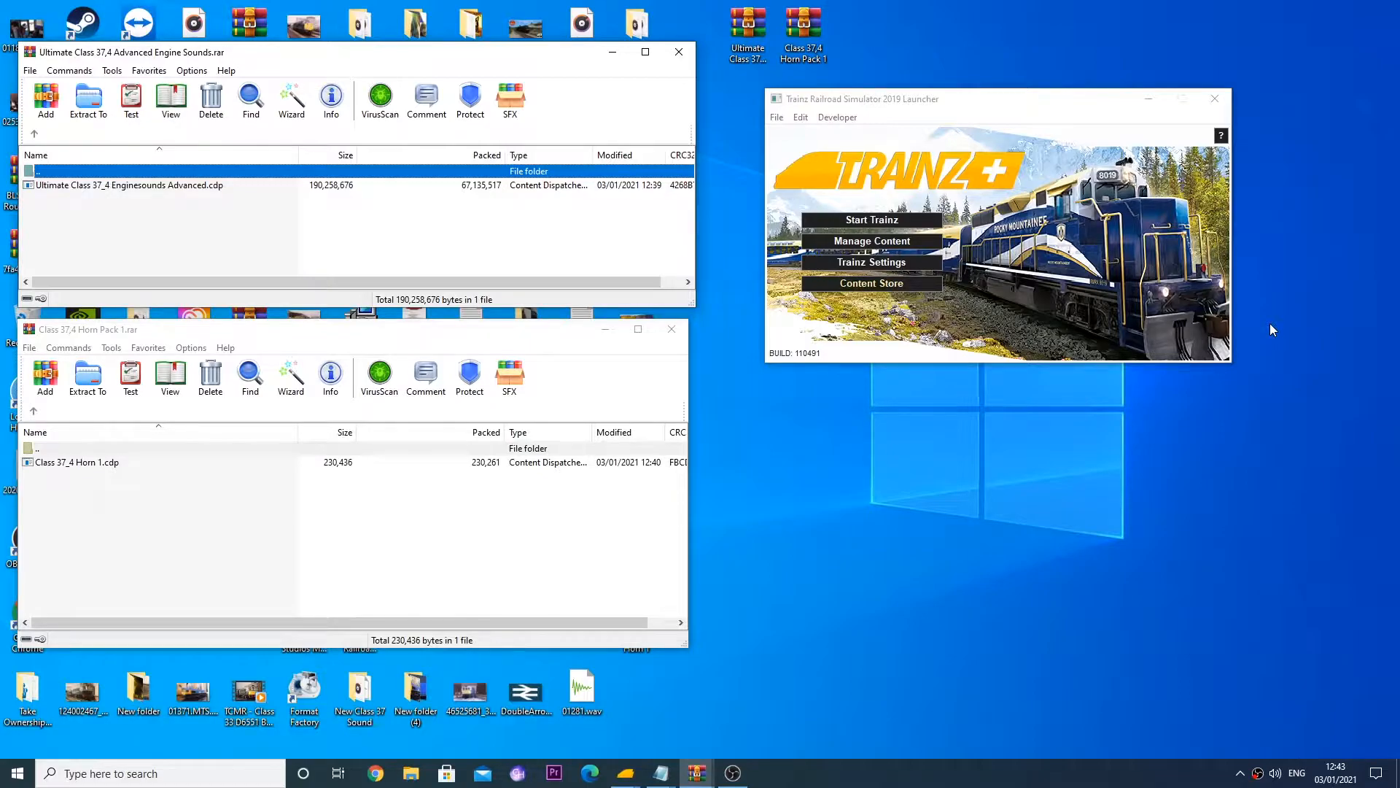
mouse_move(871, 283)
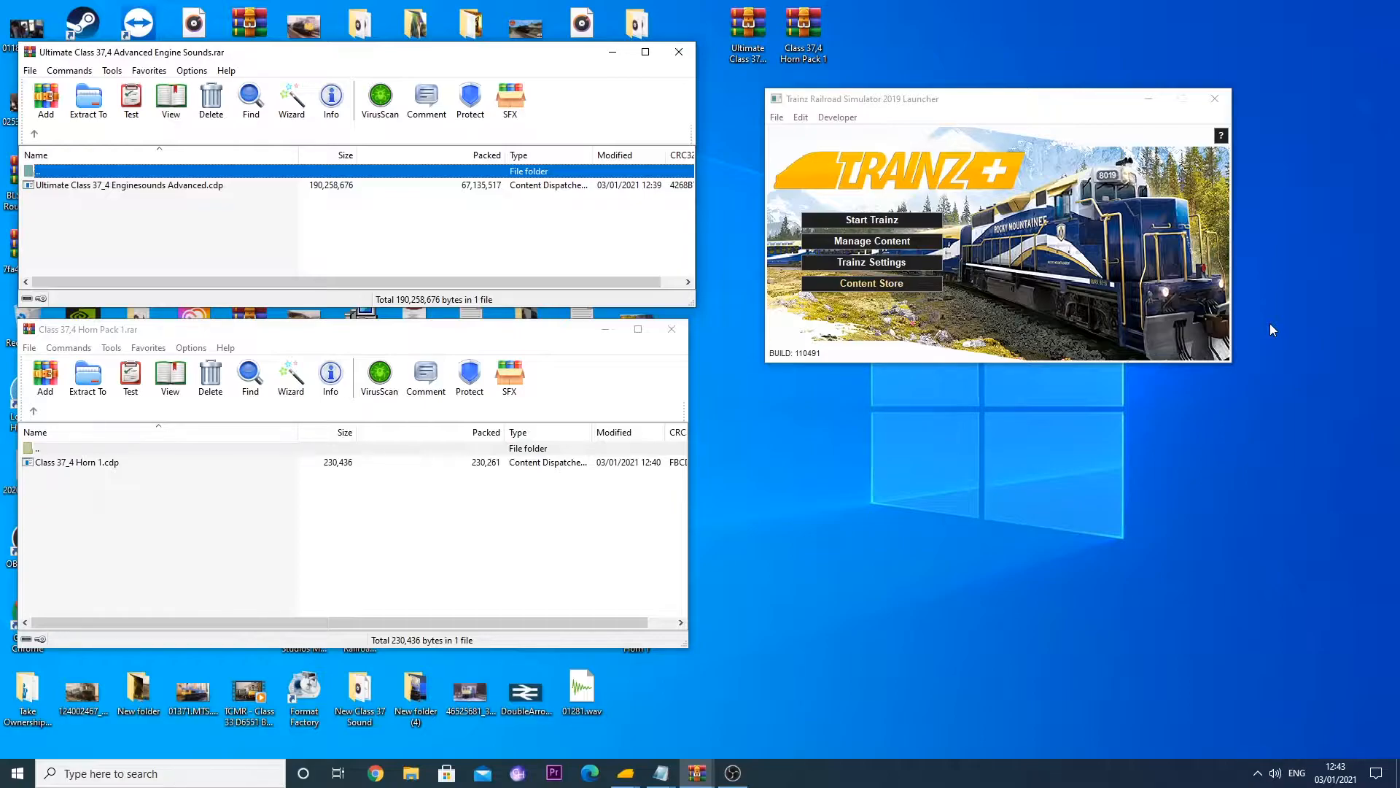
mouse_move(871, 283)
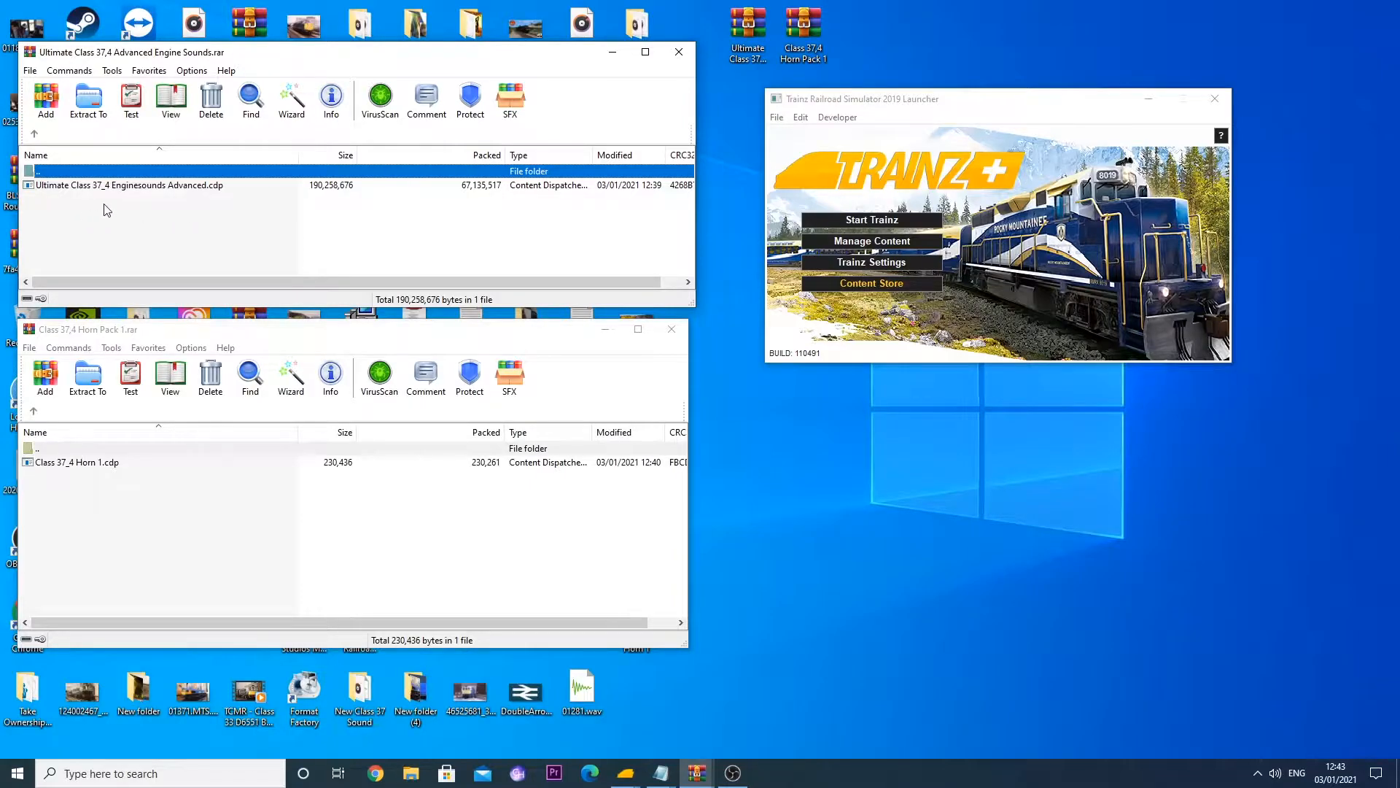
- Select the engine sound package in the archive and open Content Manager
click(129, 185)
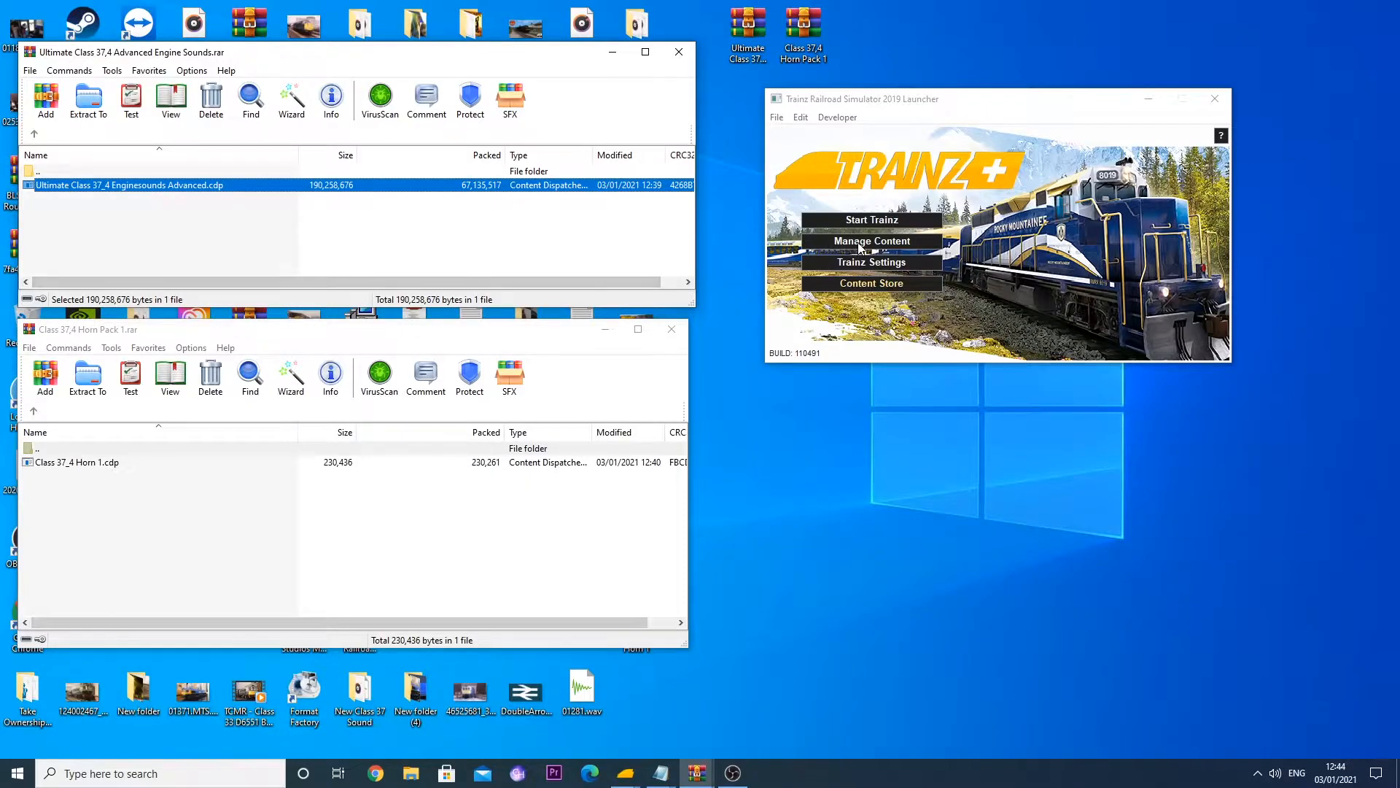
click(871, 241)
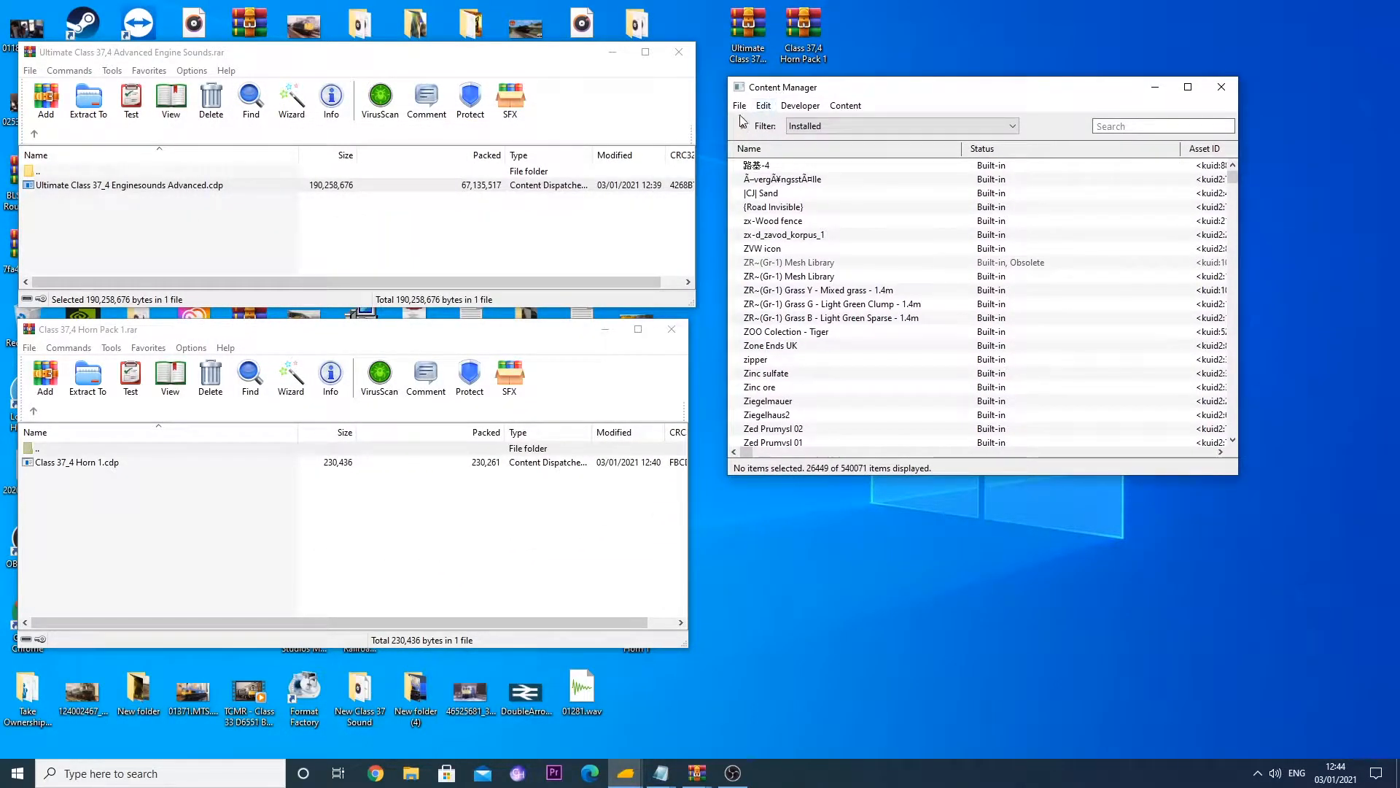
click(739, 105)
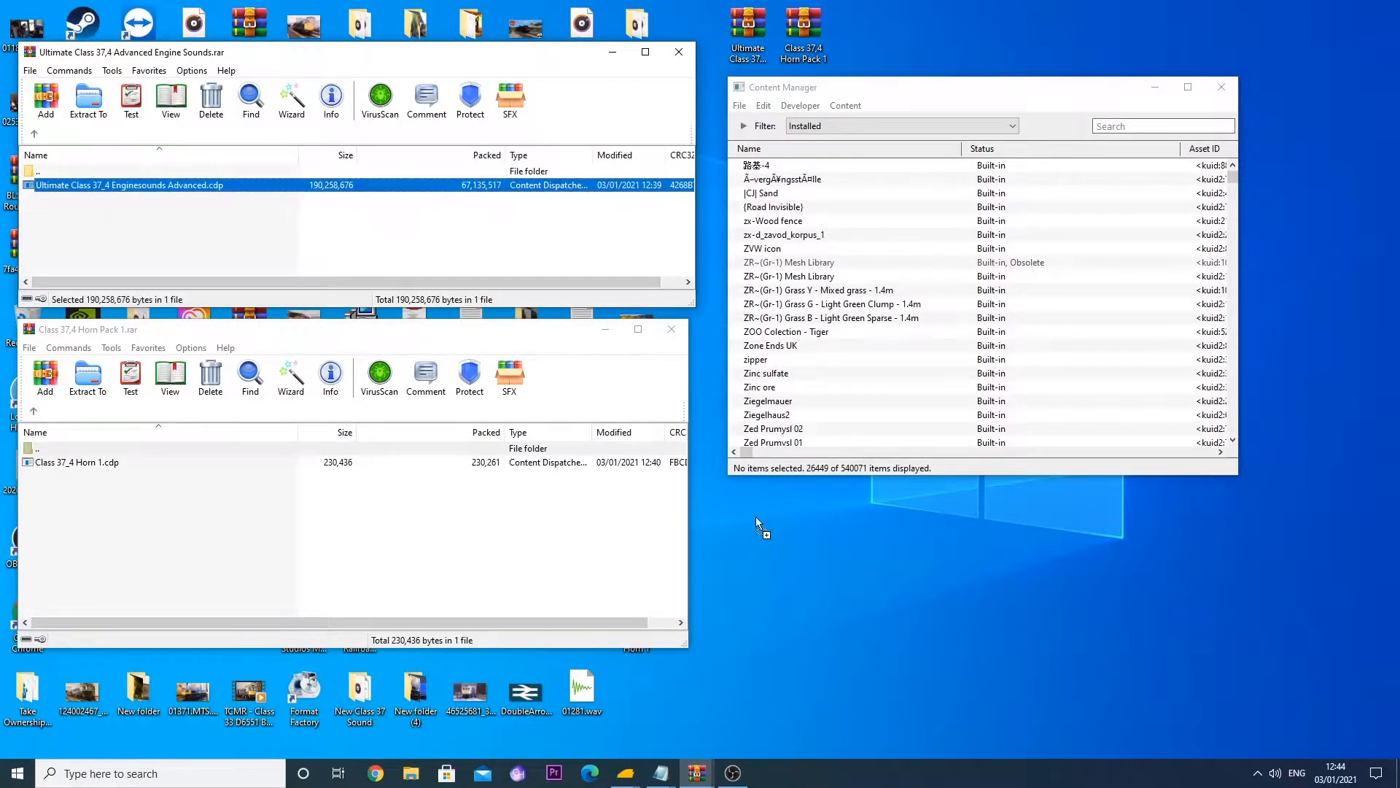
mouse_move(264, 232)
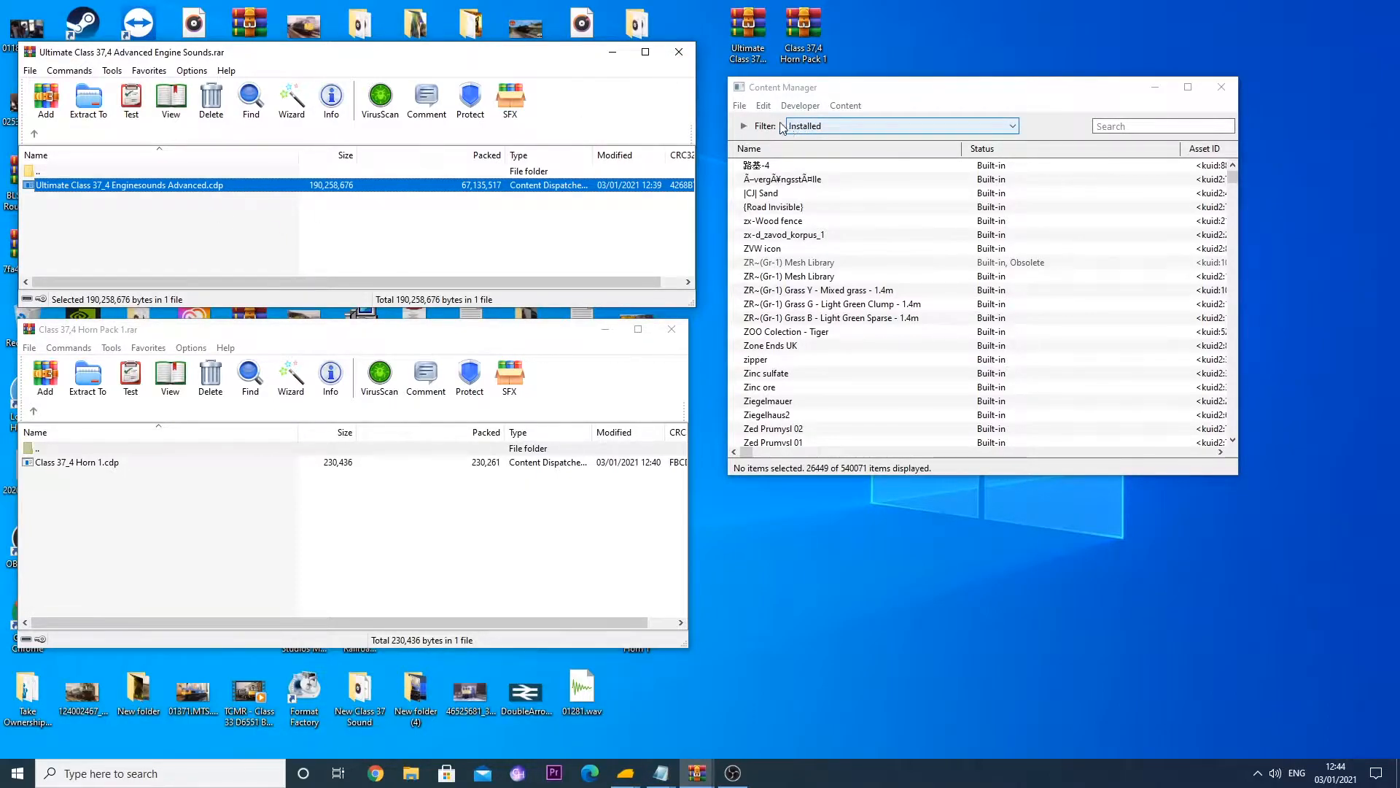
- Import the Class 37_4 Horn 1 .cdp content file from the desktop
click(740, 105)
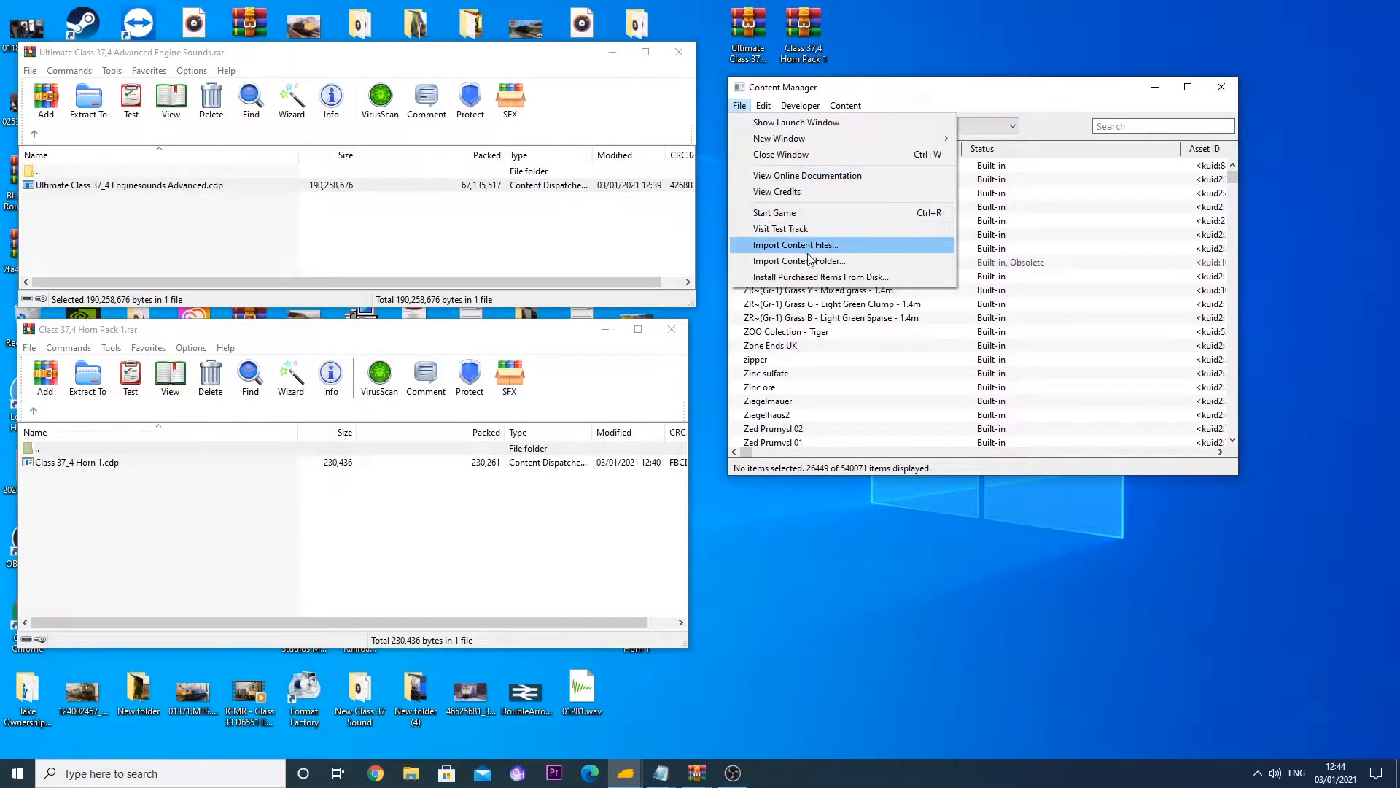
click(794, 245)
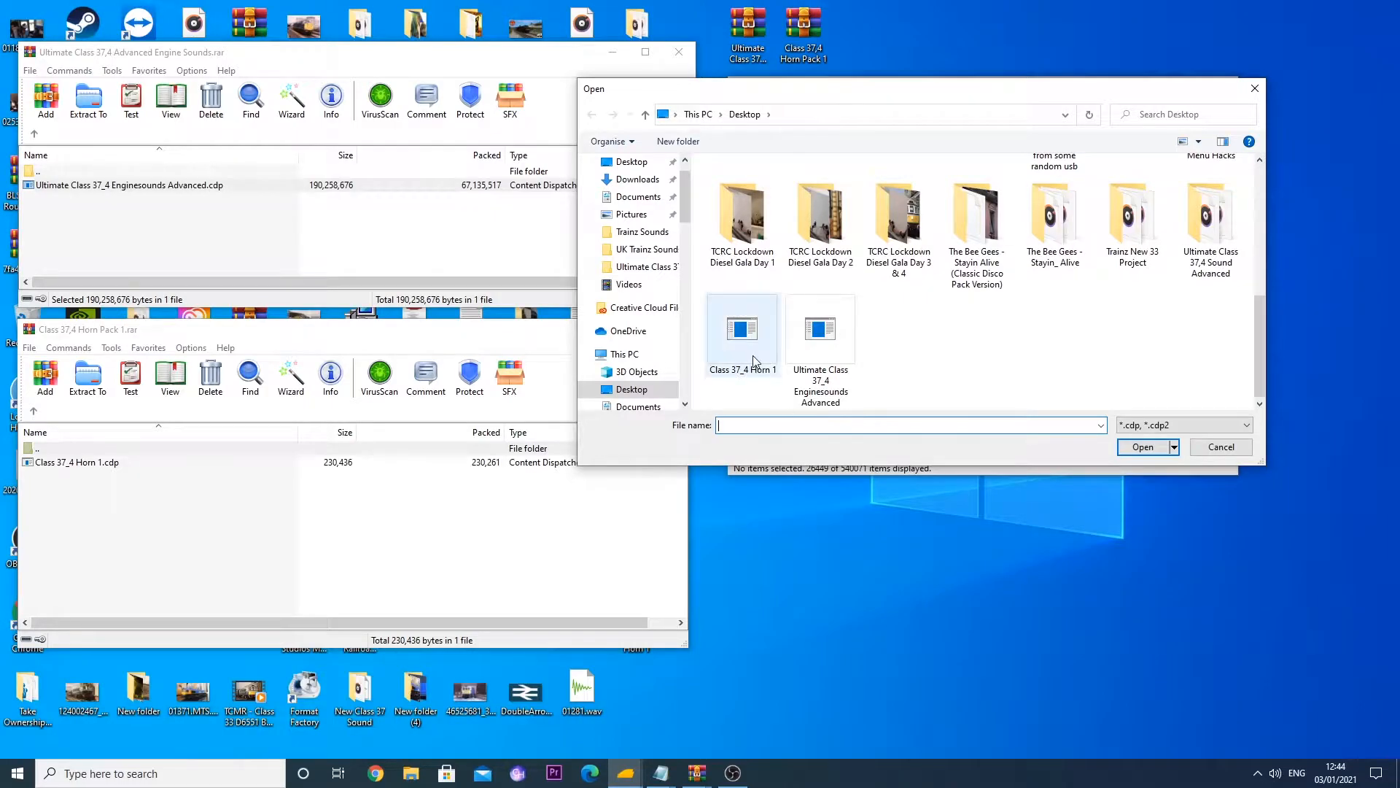
click(741, 327)
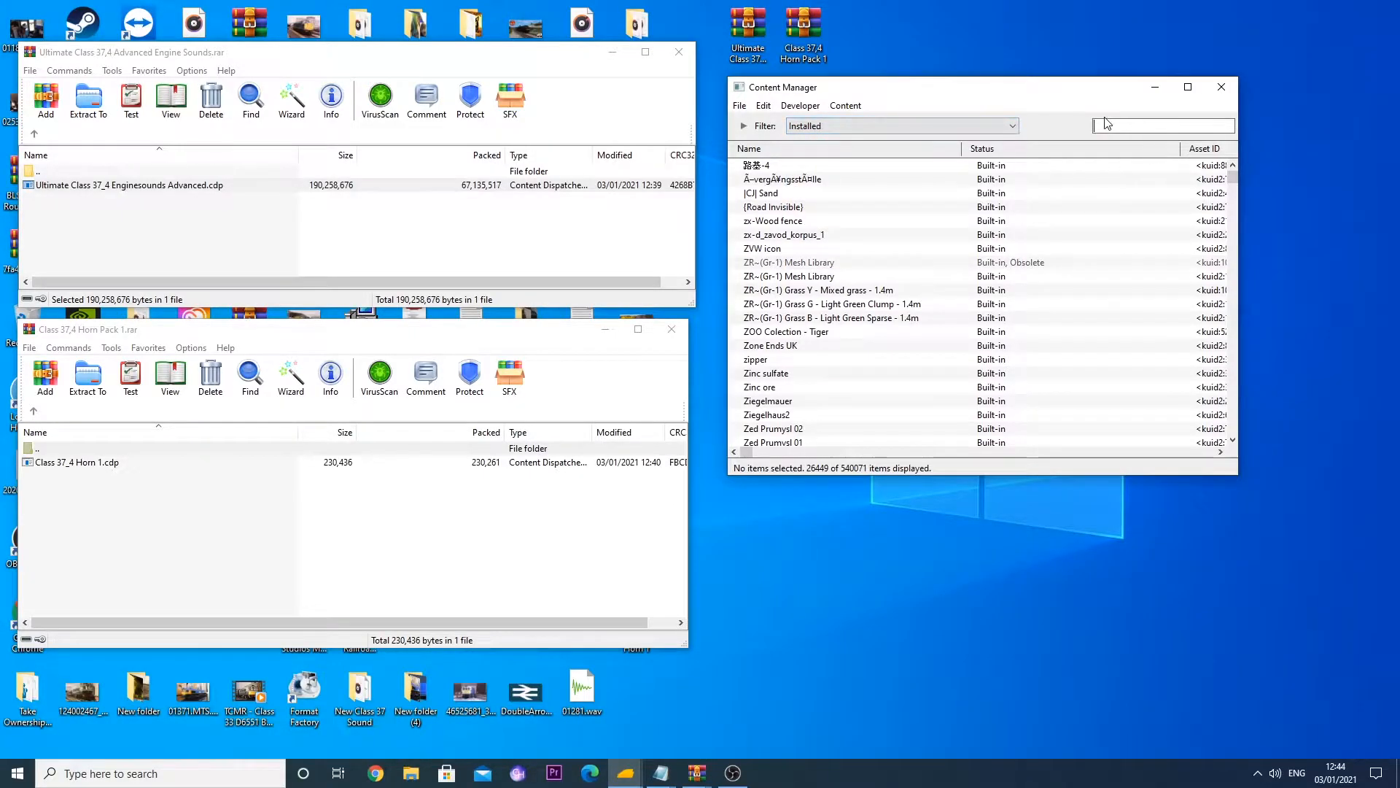
- Search 'Ultim' and open details for Ultimate Class 37/4 Enginesounds Advanced
text(Ultim)
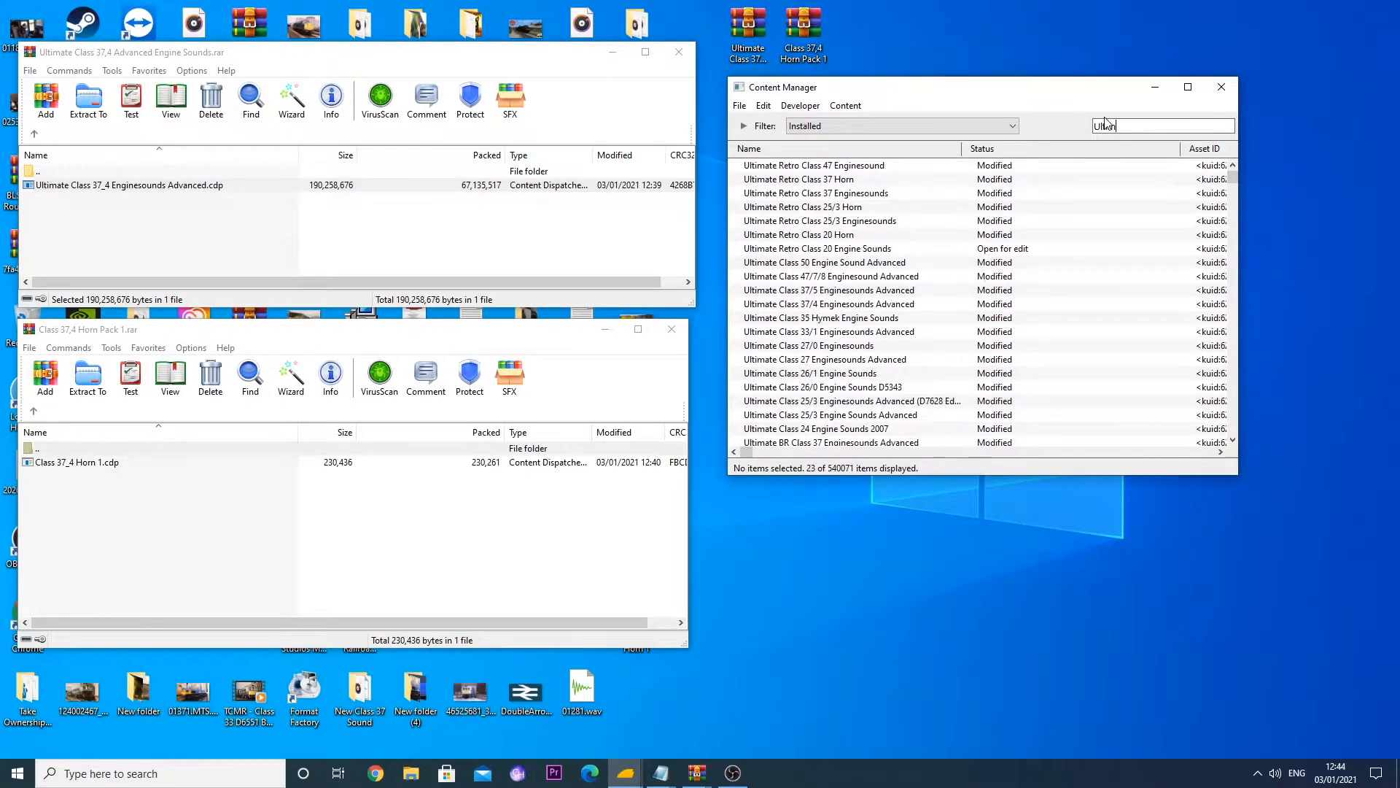
text(Ultim)
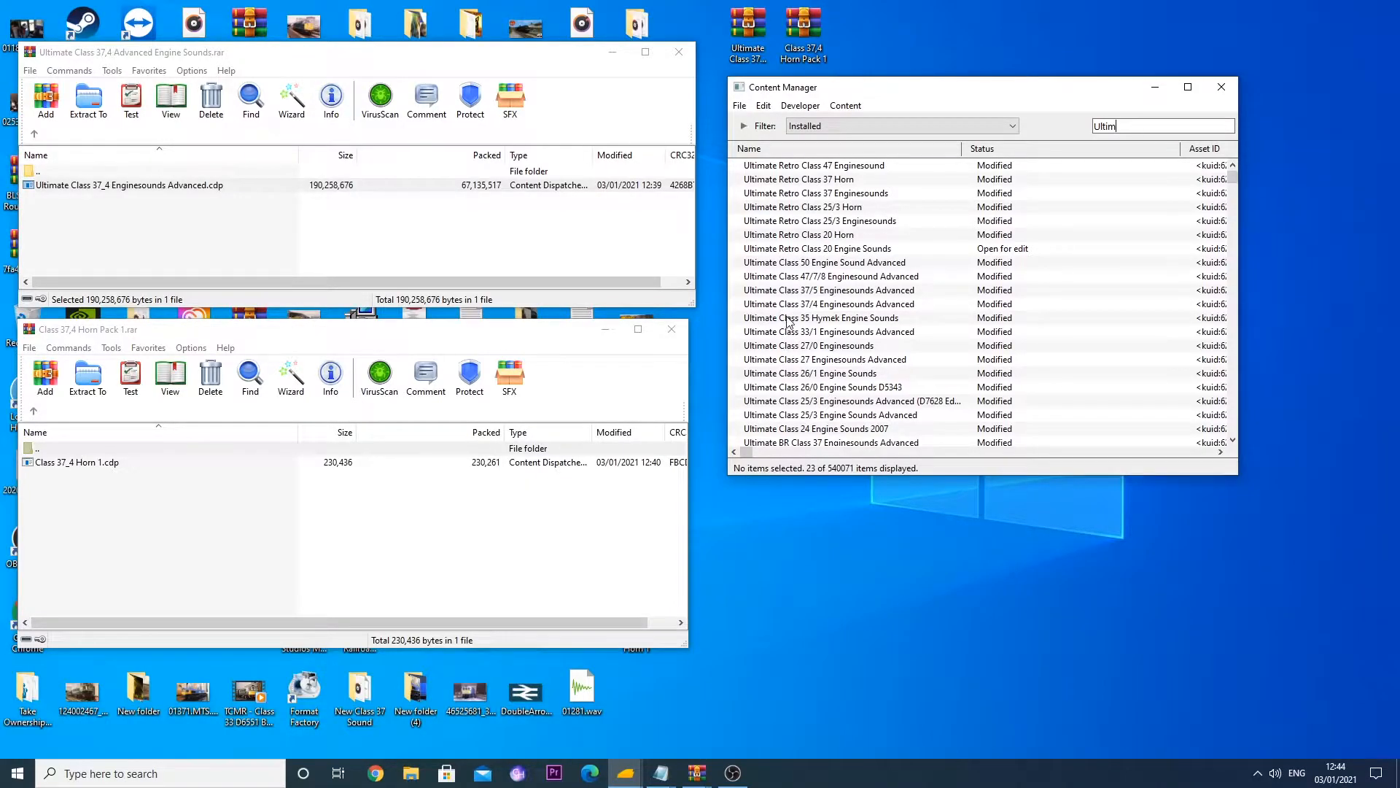
click(829, 303)
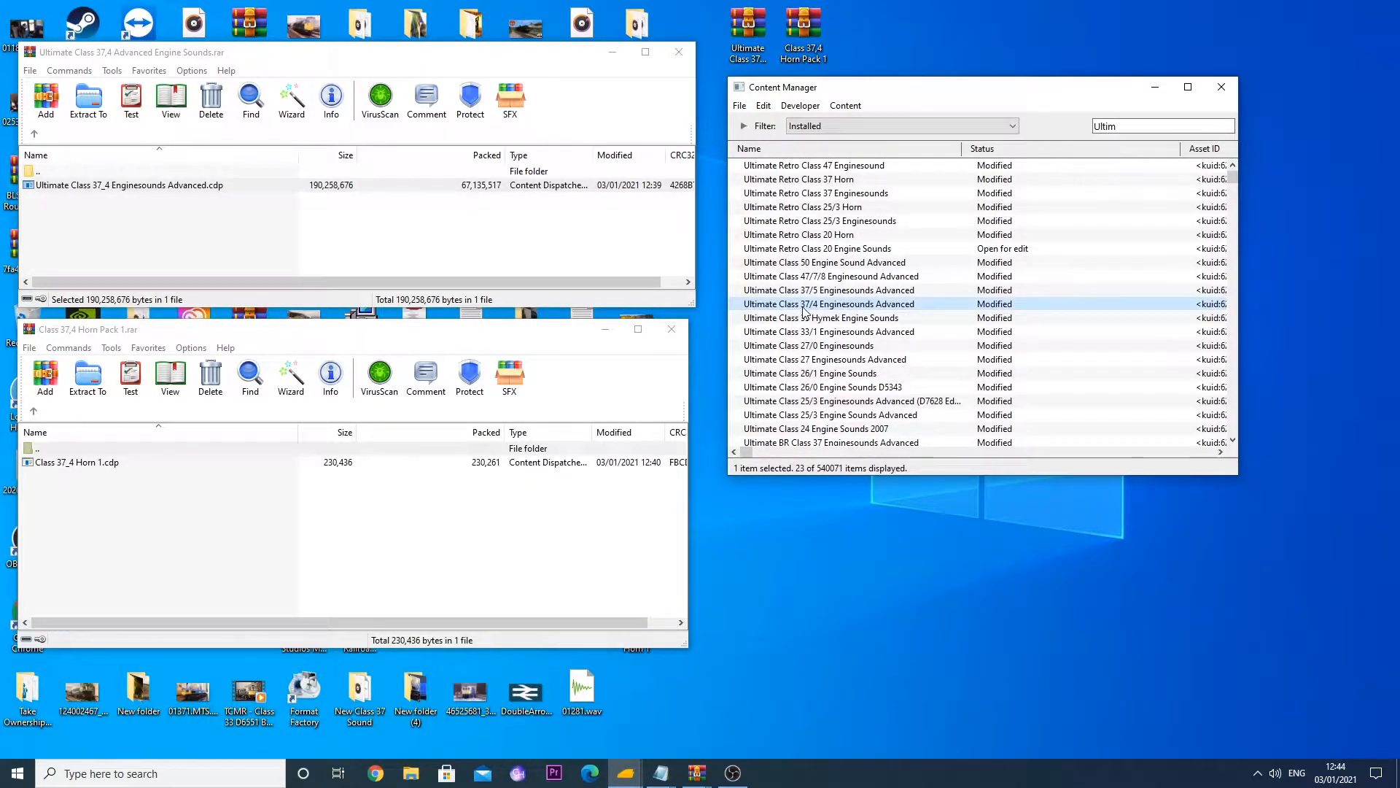
double_click(828, 304)
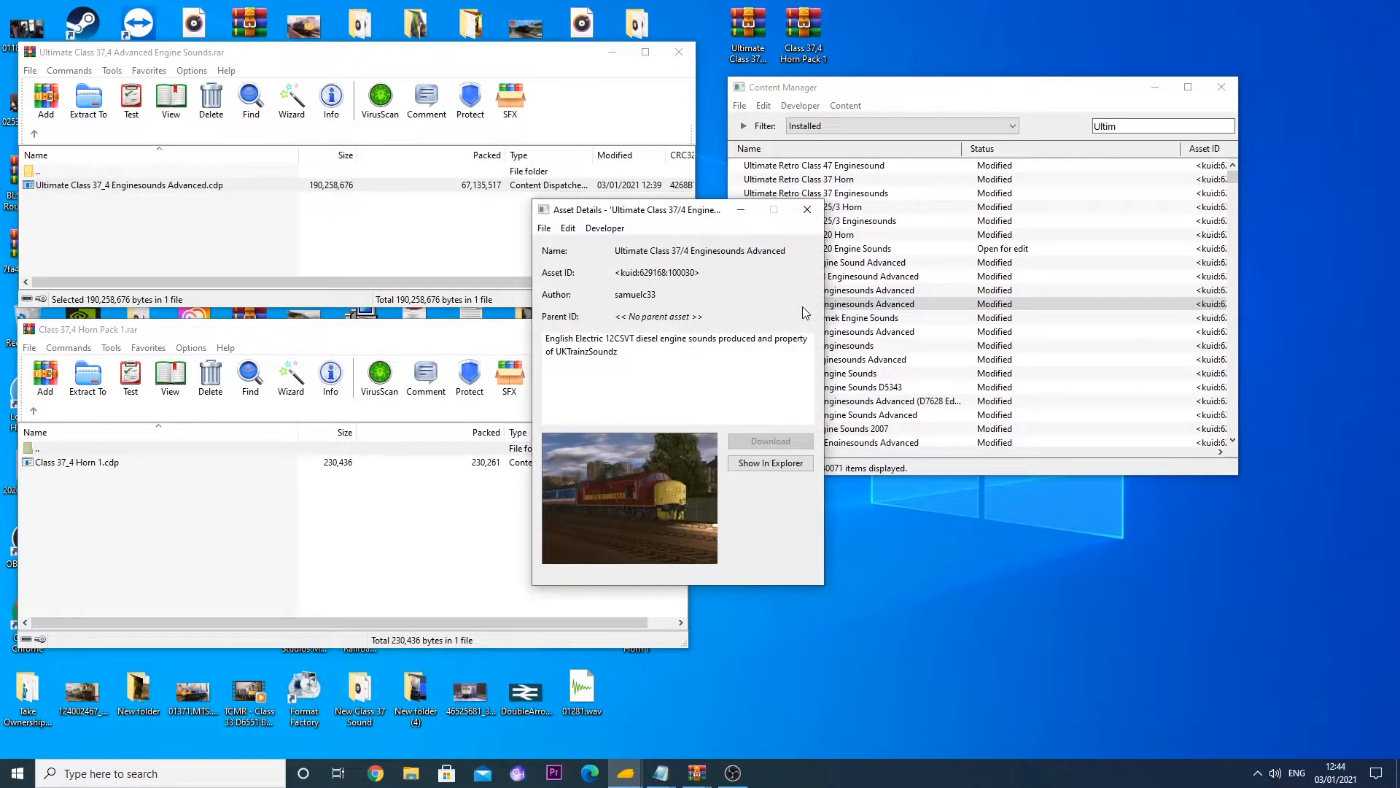
drag(633, 209, 532, 165)
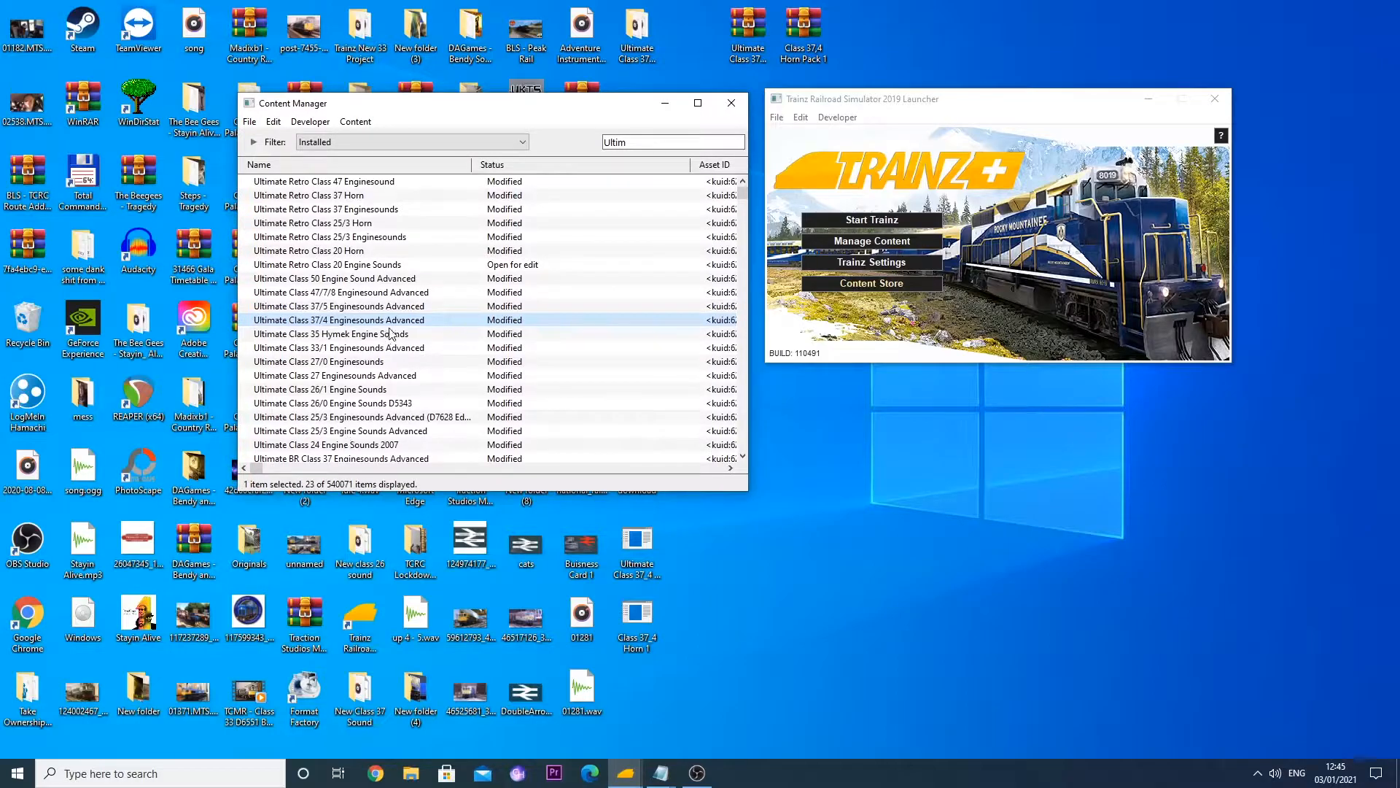
- Open the Ultimate engine sound asset for editing and view its config kuid 629168:100030
right_click(339, 319)
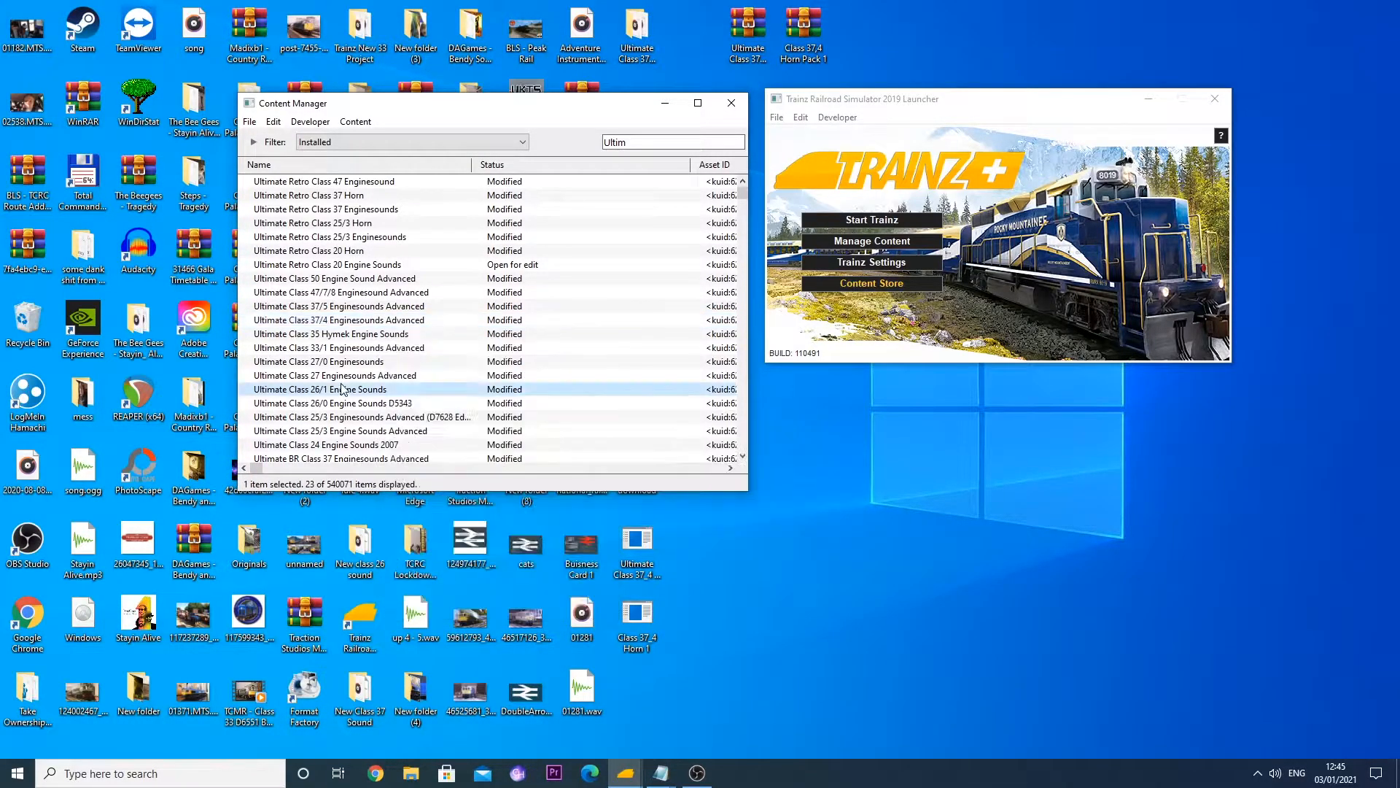
right_click(339, 319)
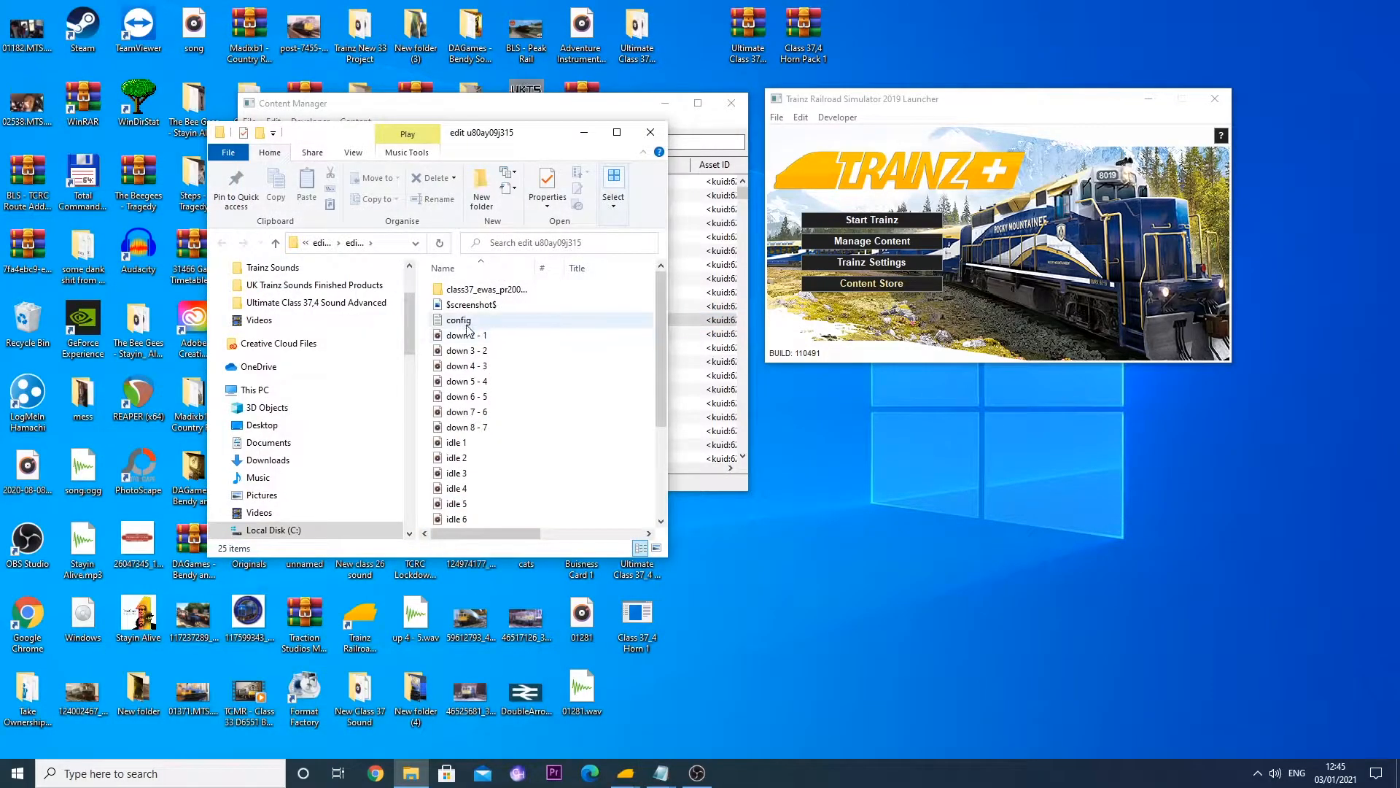
double_click(458, 320)
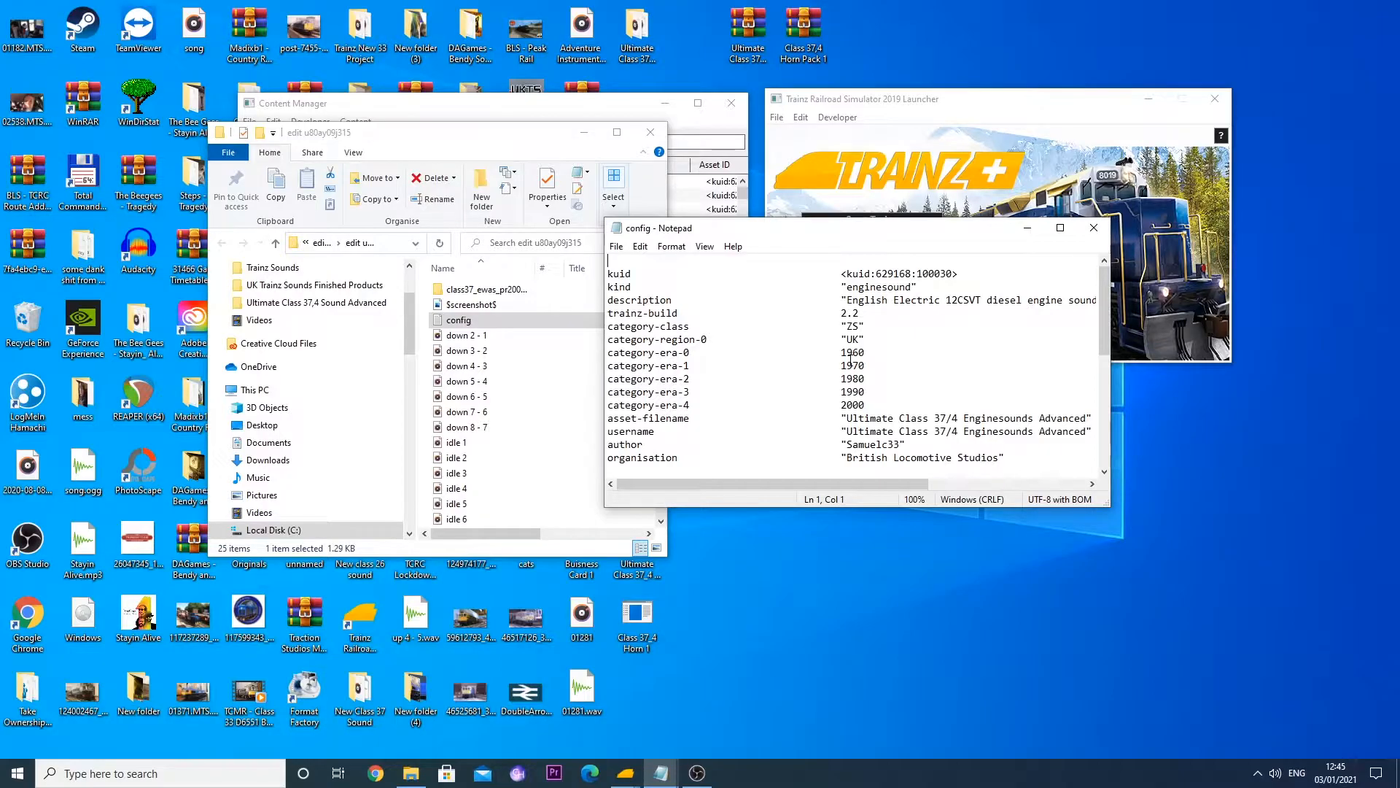
right_click(898, 273)
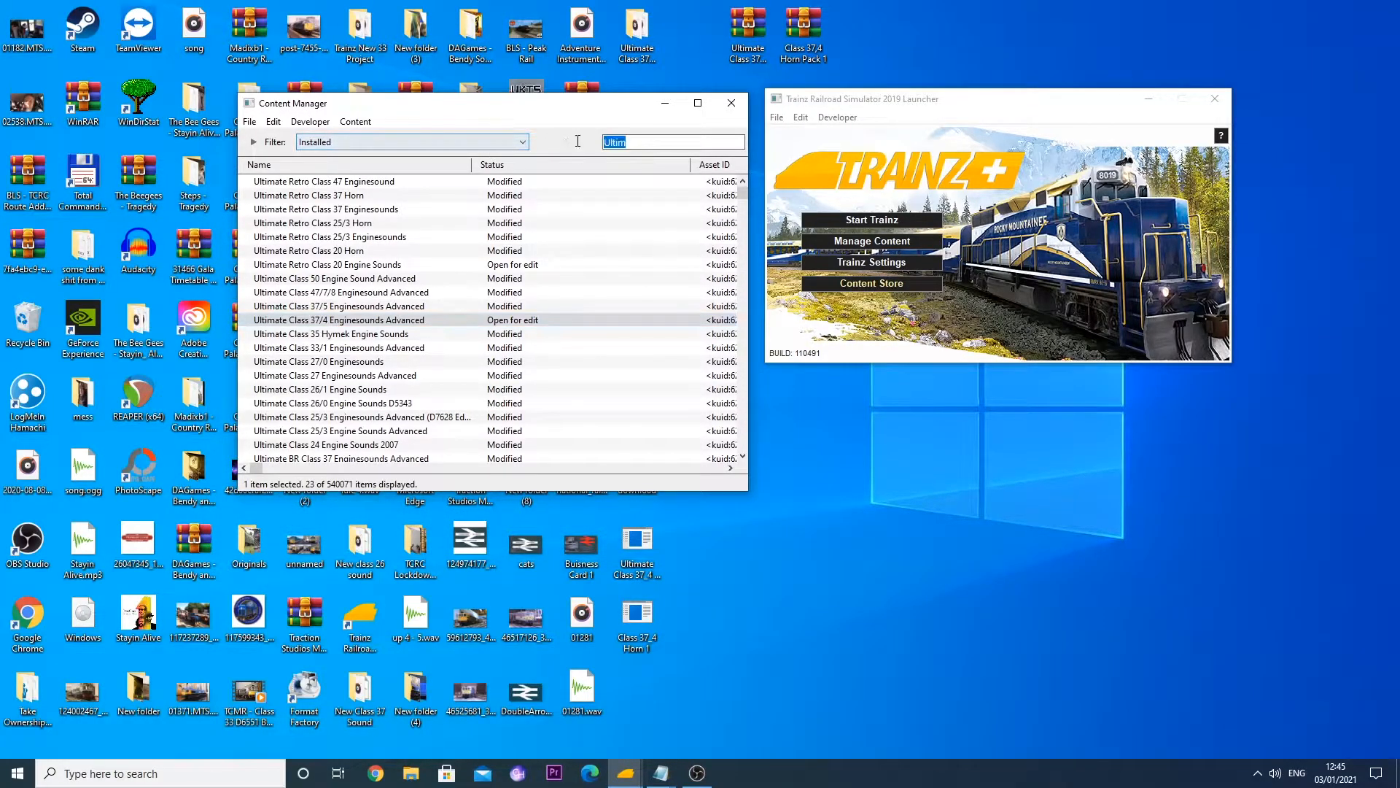
- Search 'class', find BR Class 37/4 EW&S and show its files in Explorer
text(class 3)
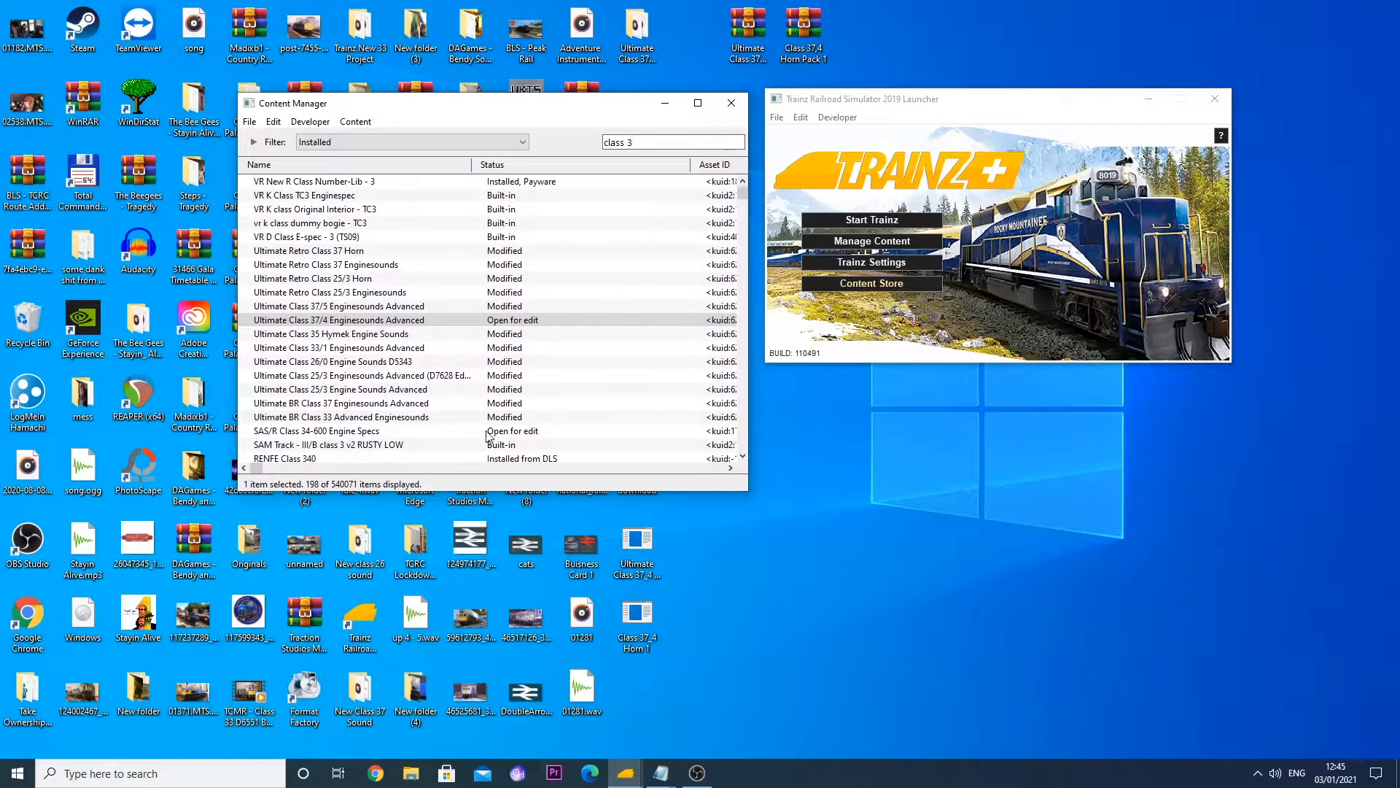
scroll(down, 3)
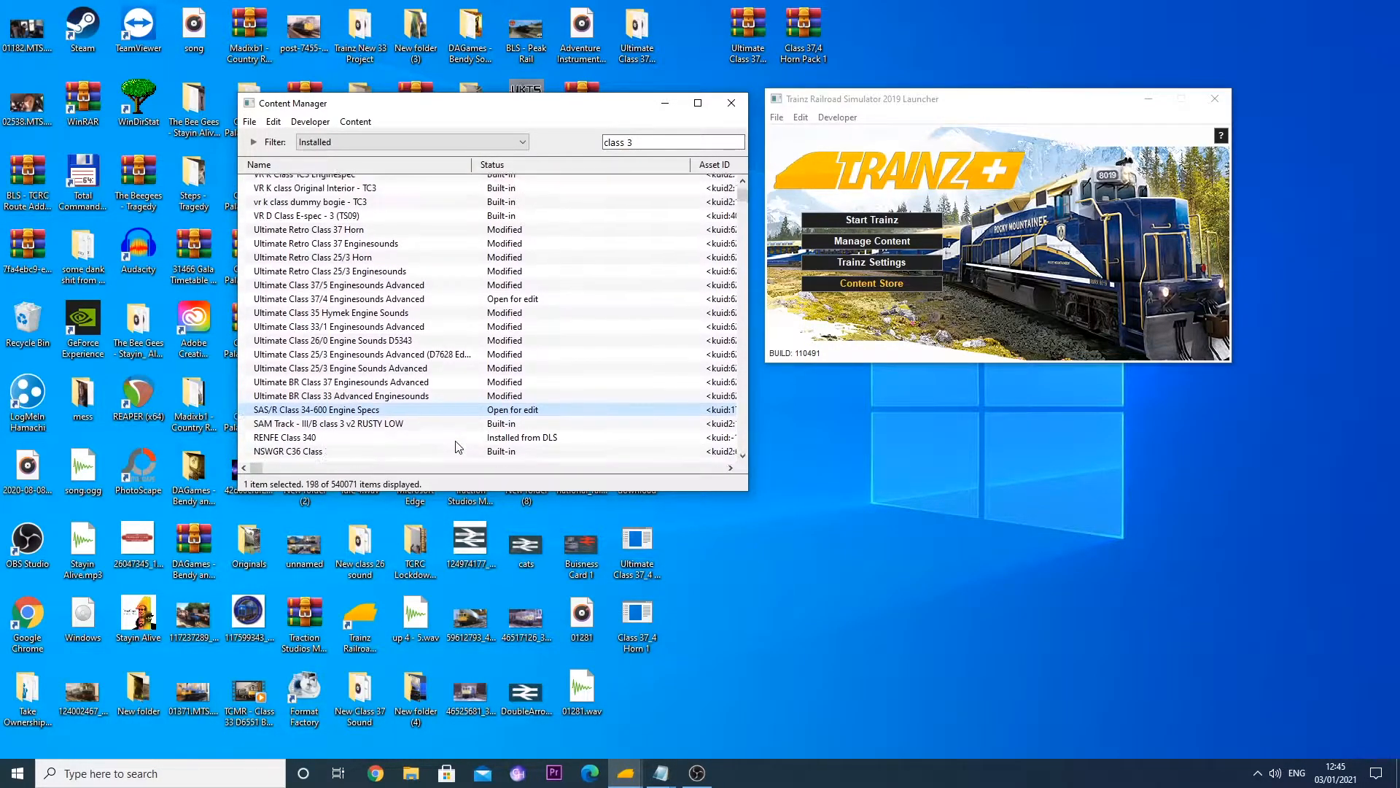
scroll(down, 3)
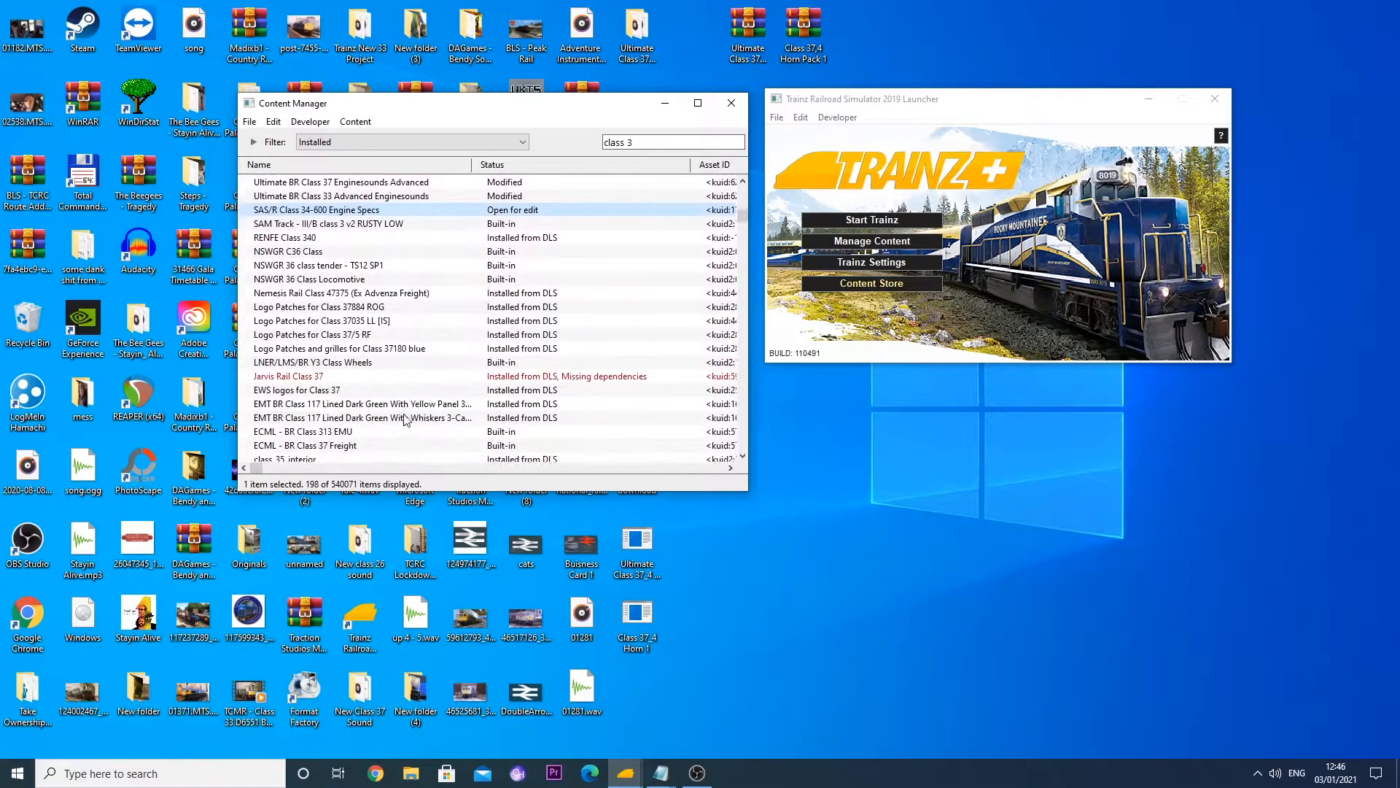
scroll(down, 3)
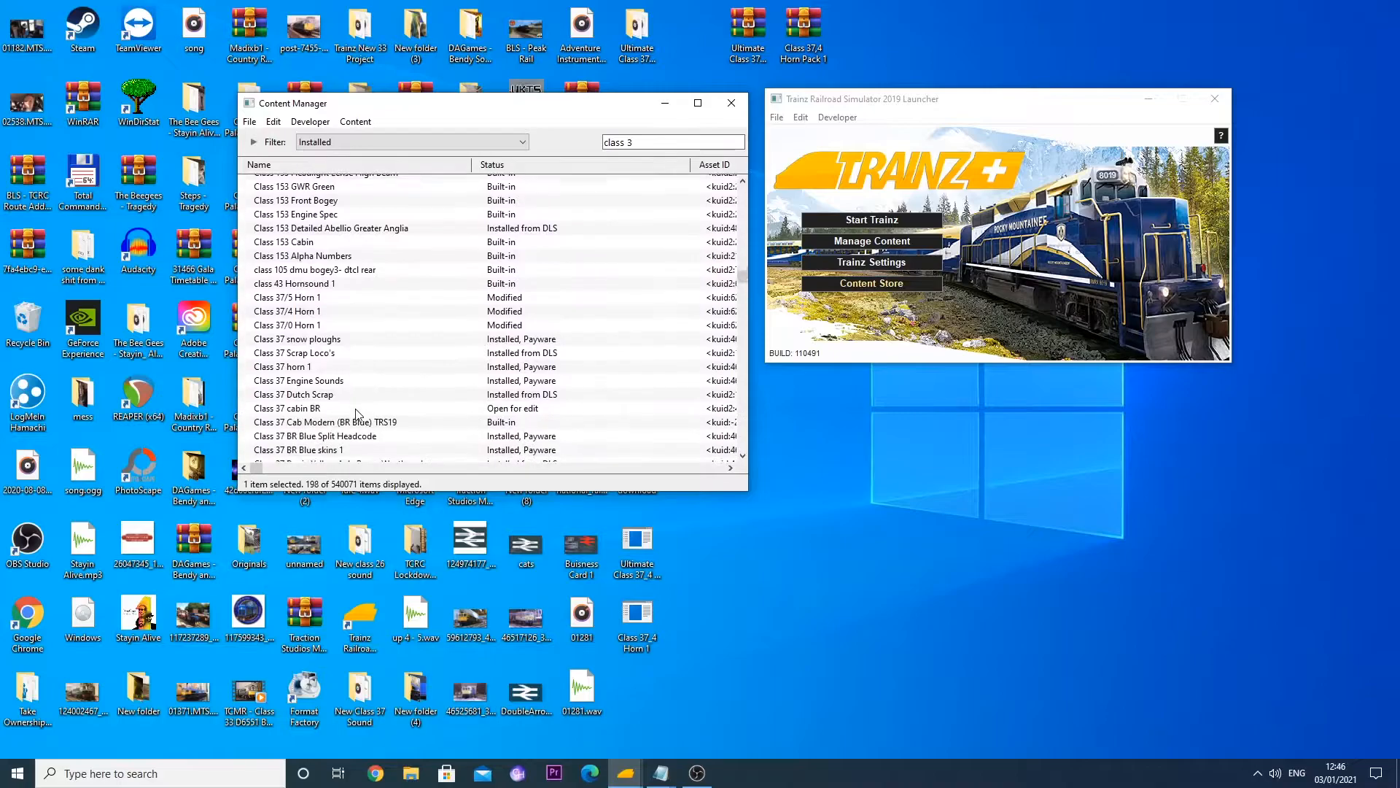
scroll(down, 3)
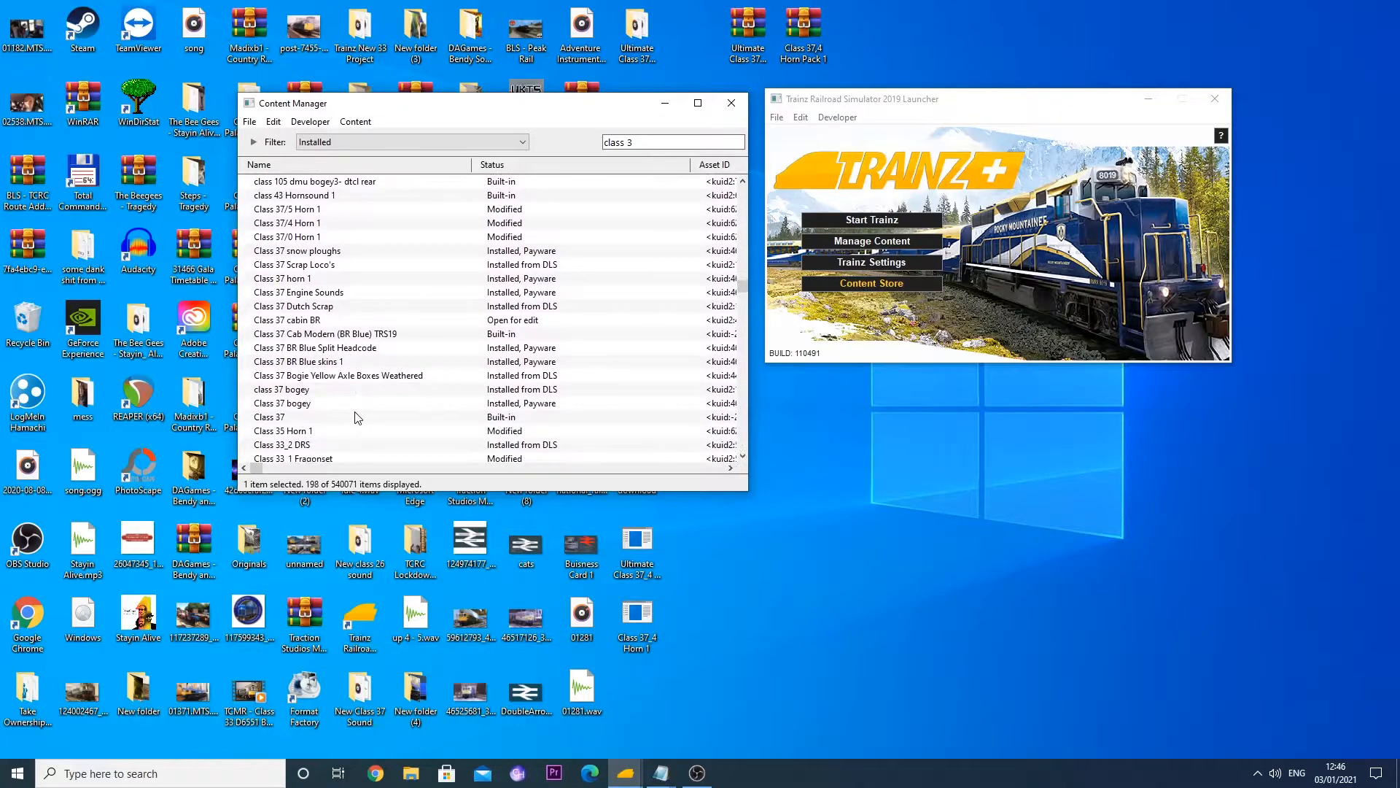
scroll(down, 3)
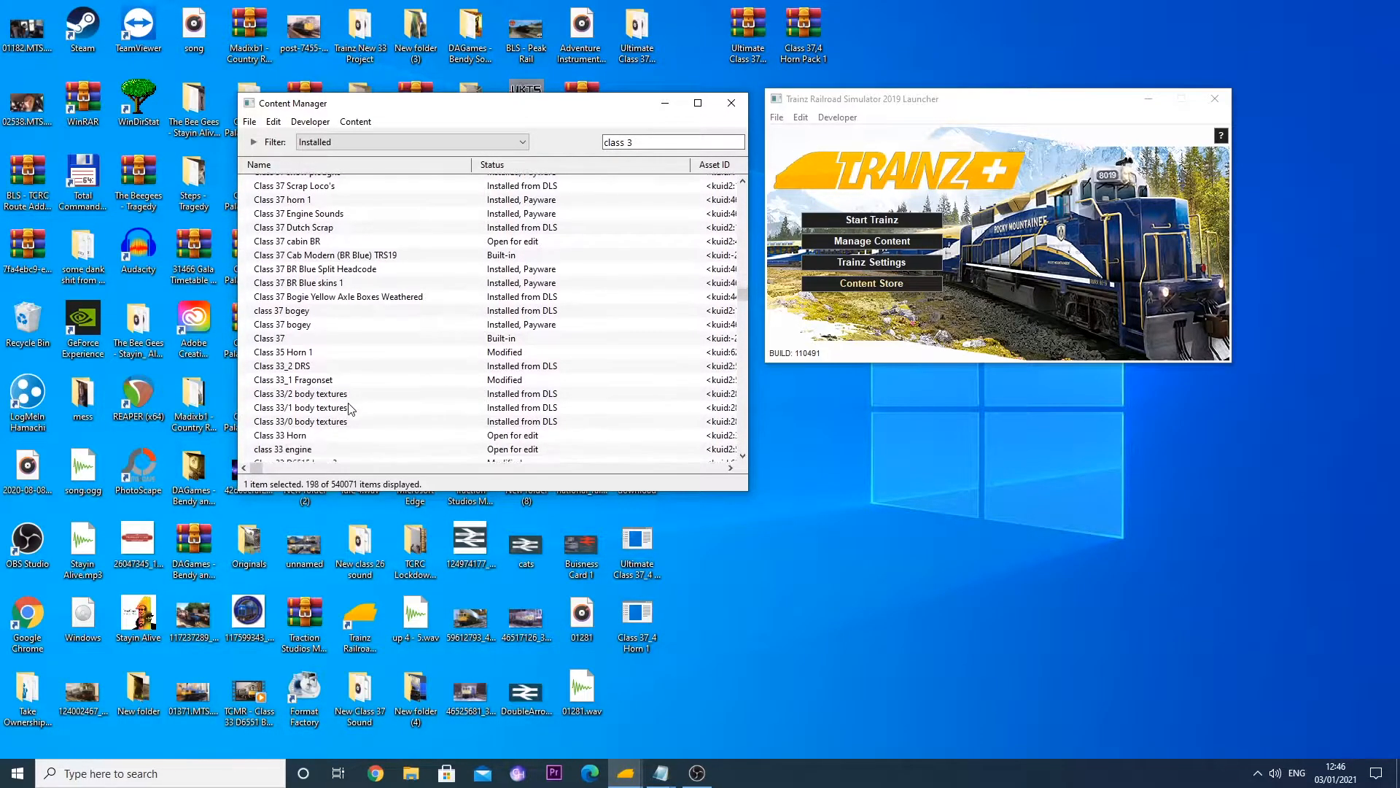
scroll(down, 3)
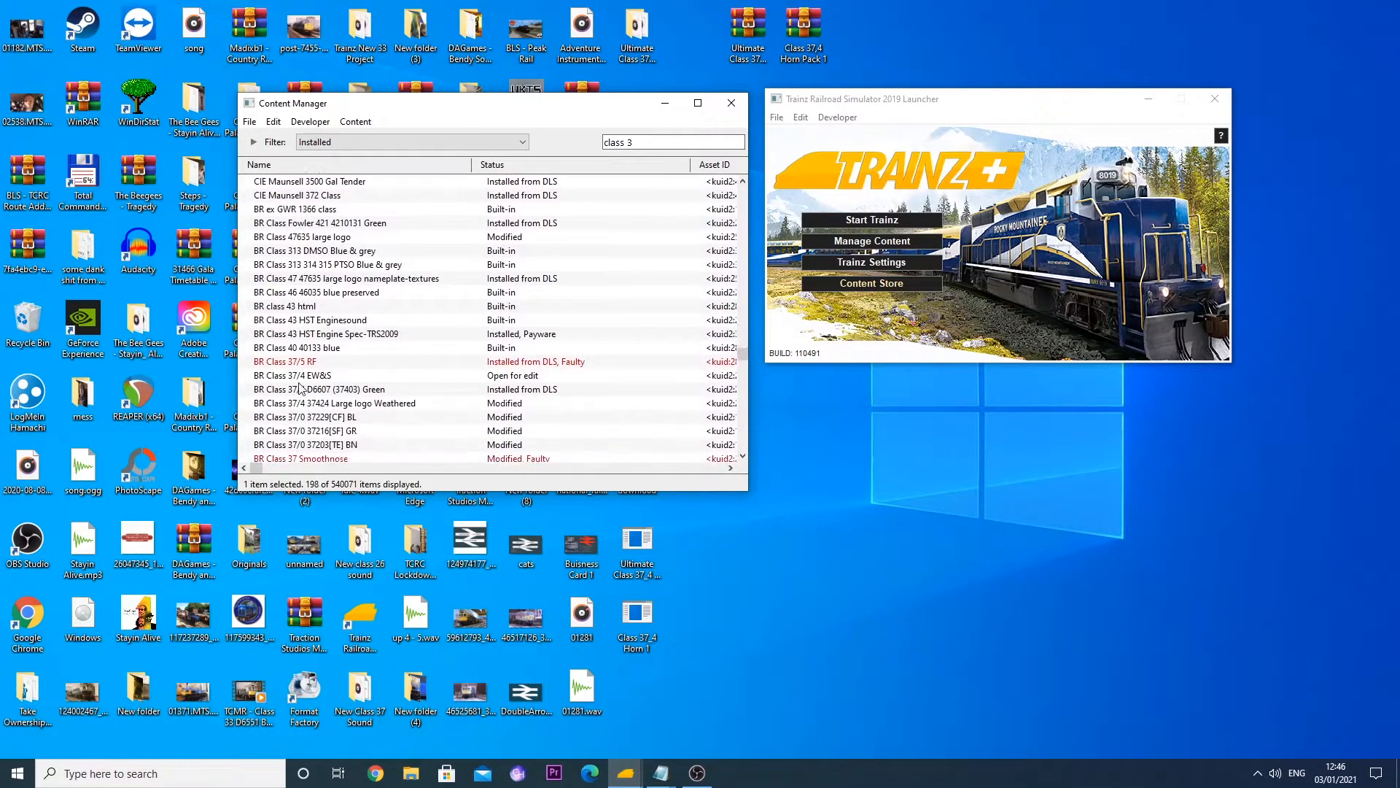
right_click(291, 374)
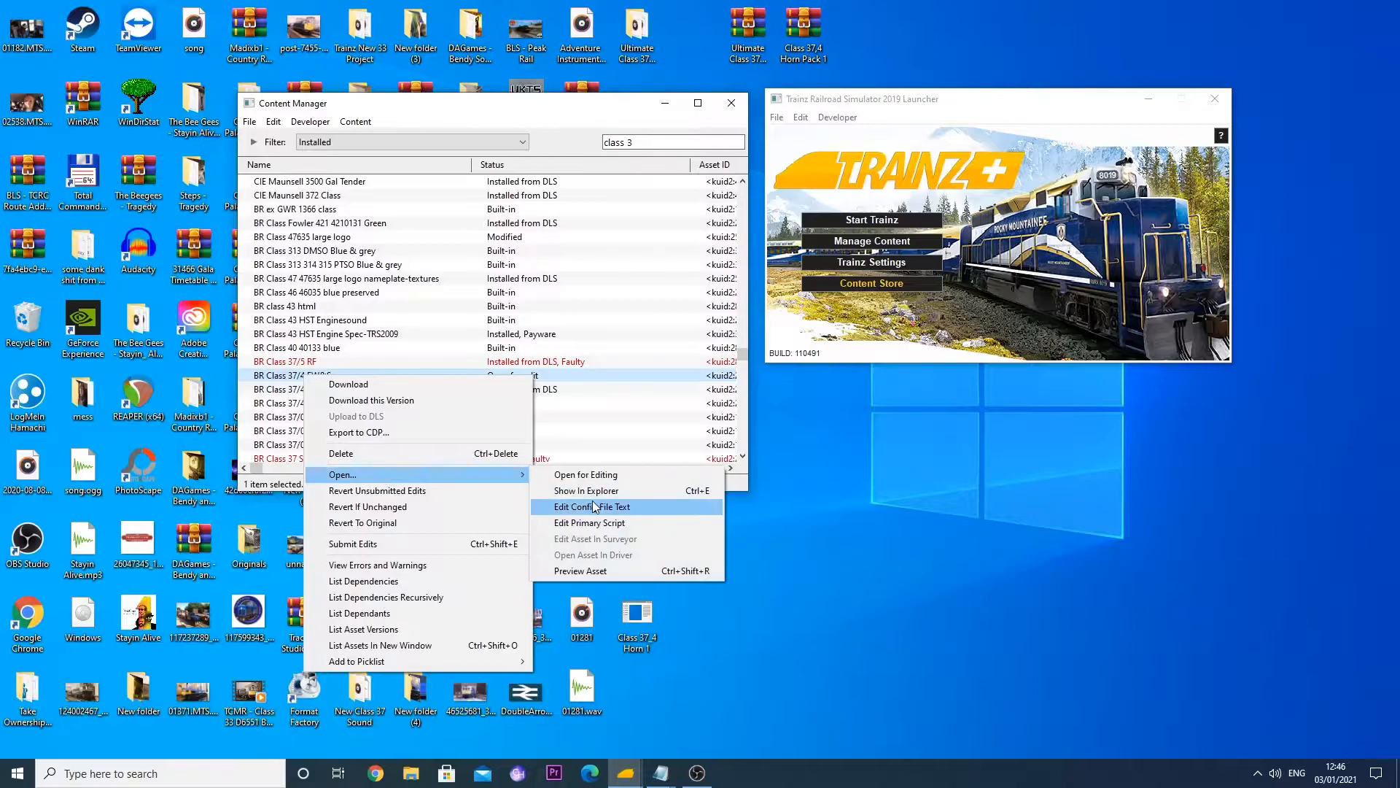
click(592, 506)
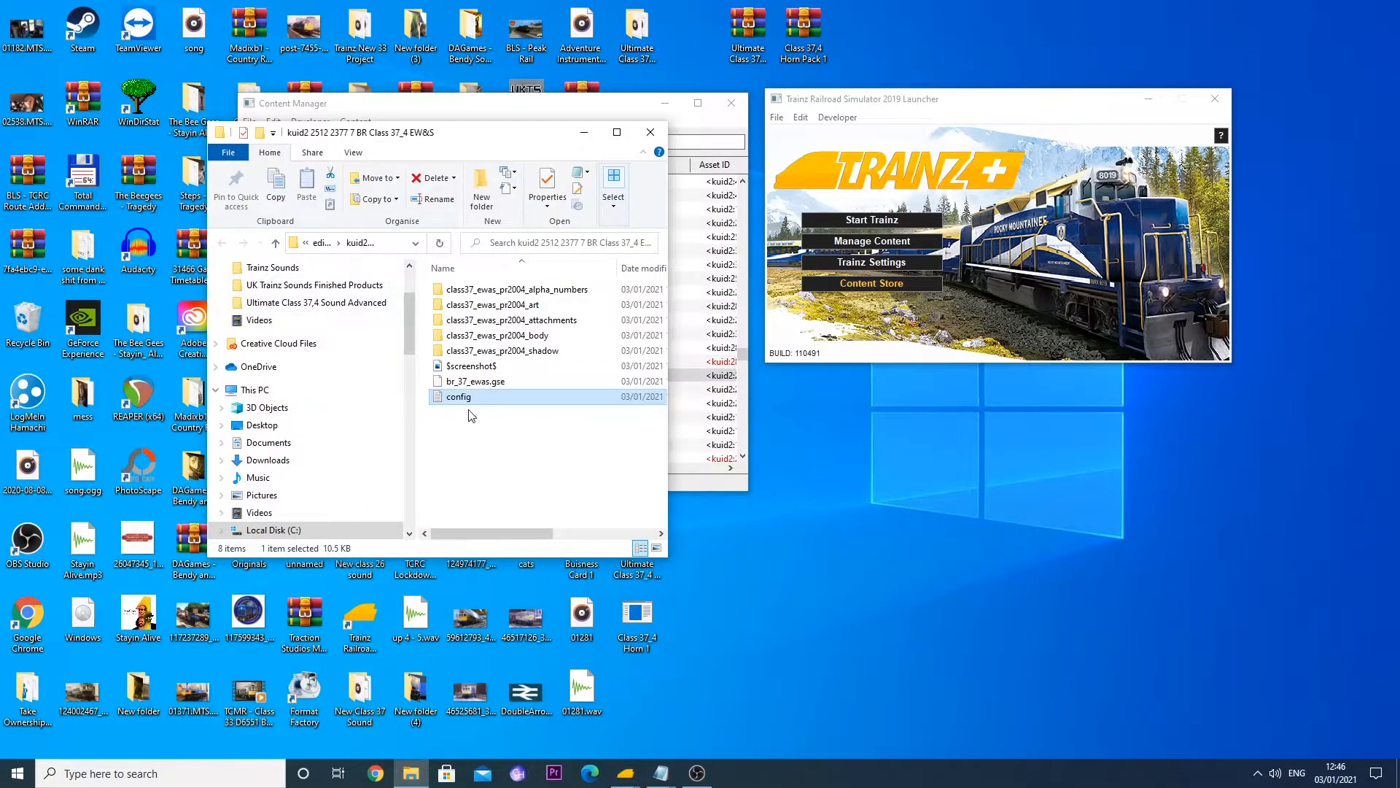
mouse_move(471, 402)
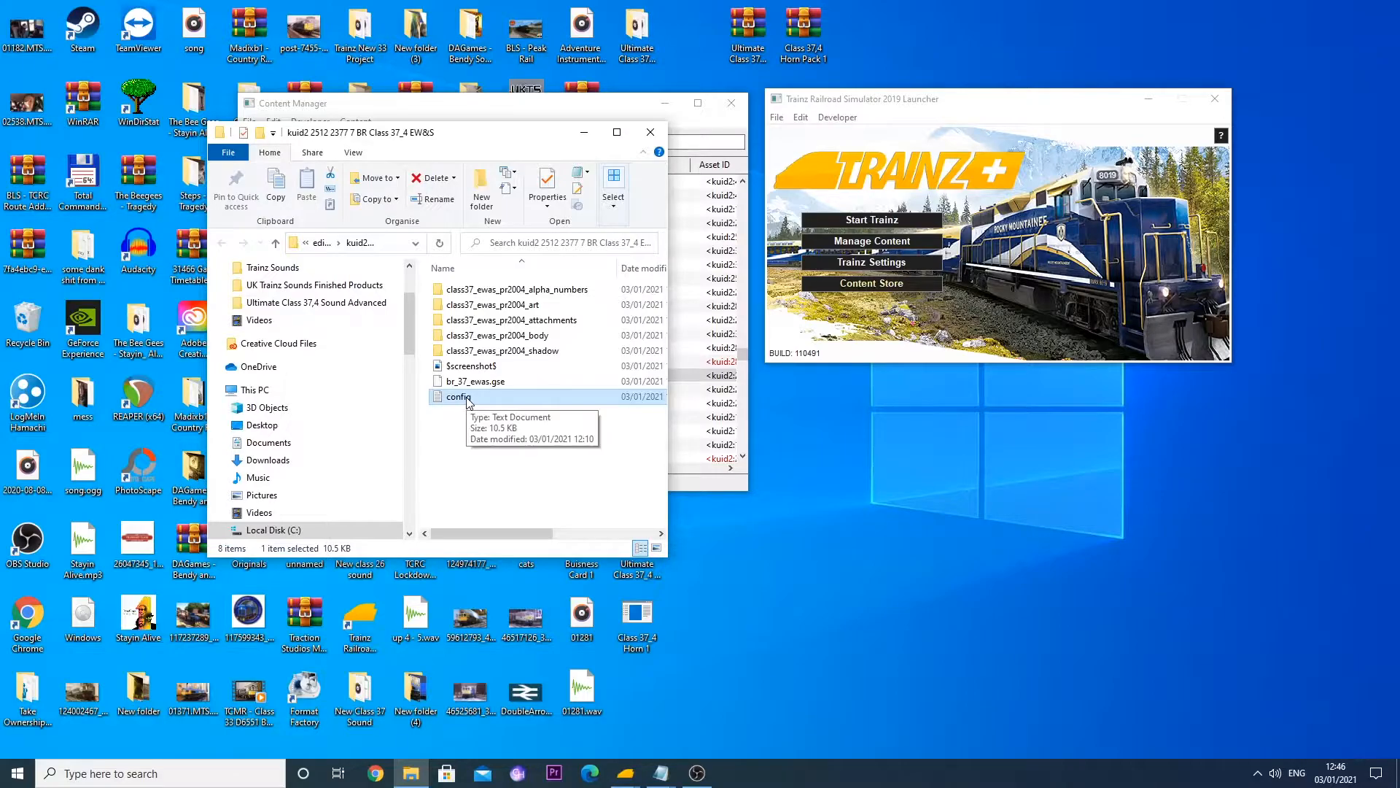
- Replace the EW&S config's enginesound kuids with <kuid:629168:100030> and save config.txt
double_click(458, 397)
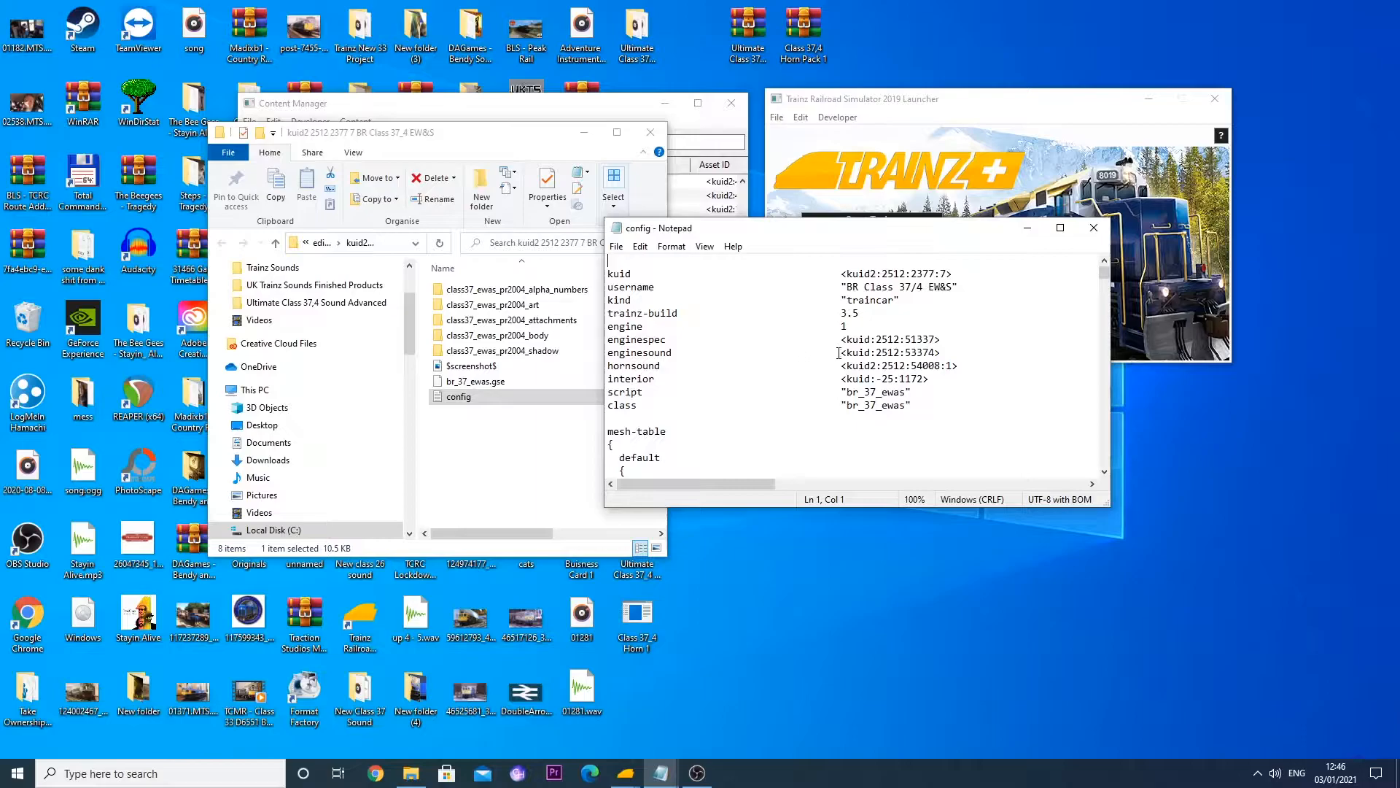
double_click(877, 352)
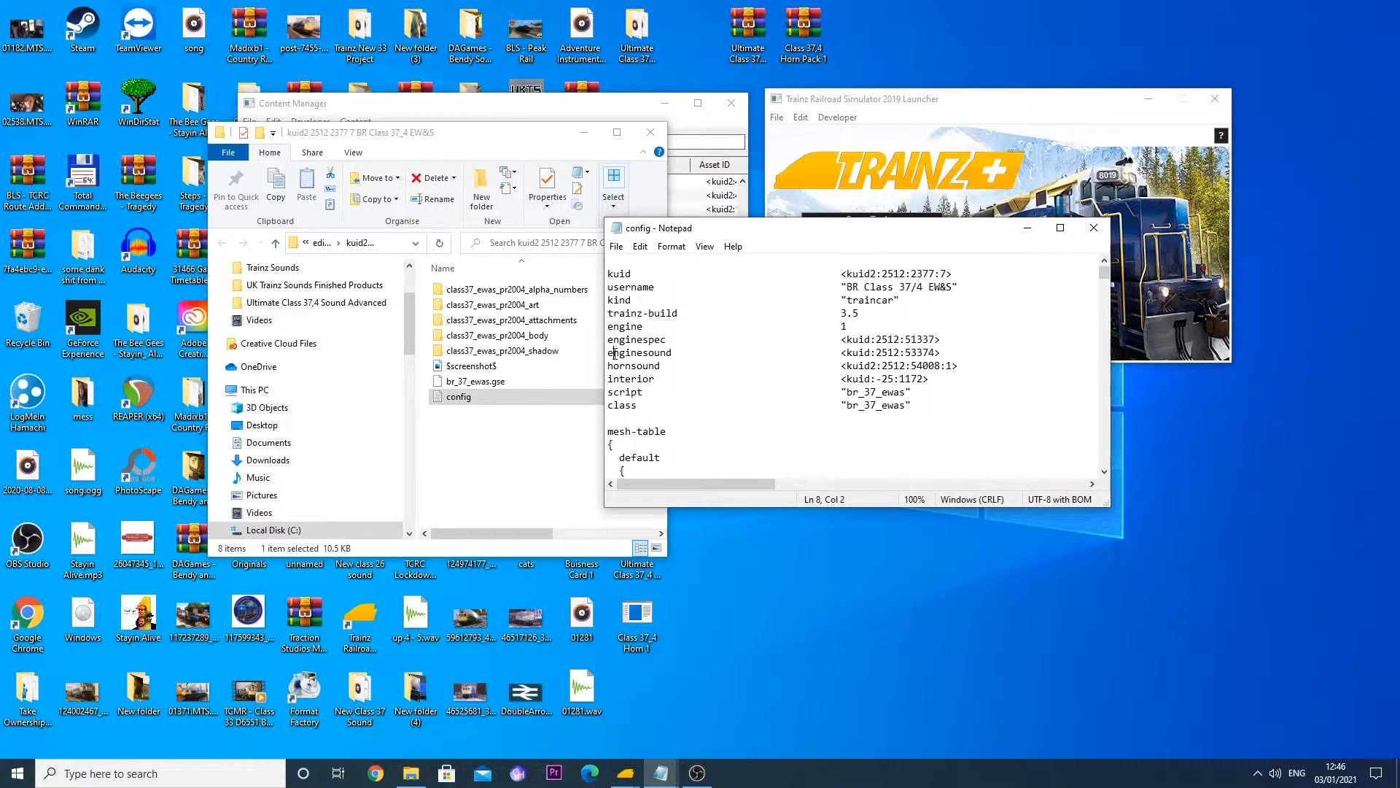
triple_click(759, 352)
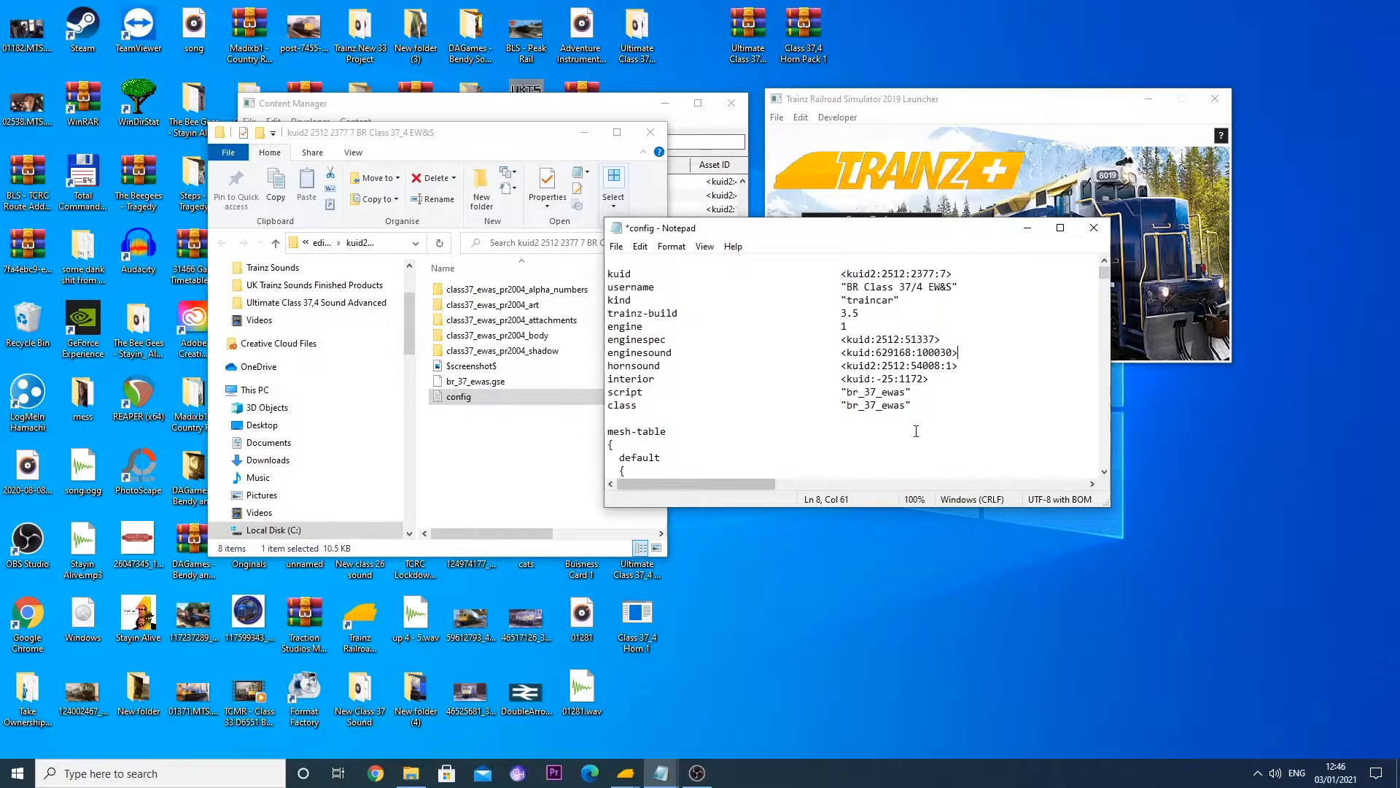
scroll(down, 3)
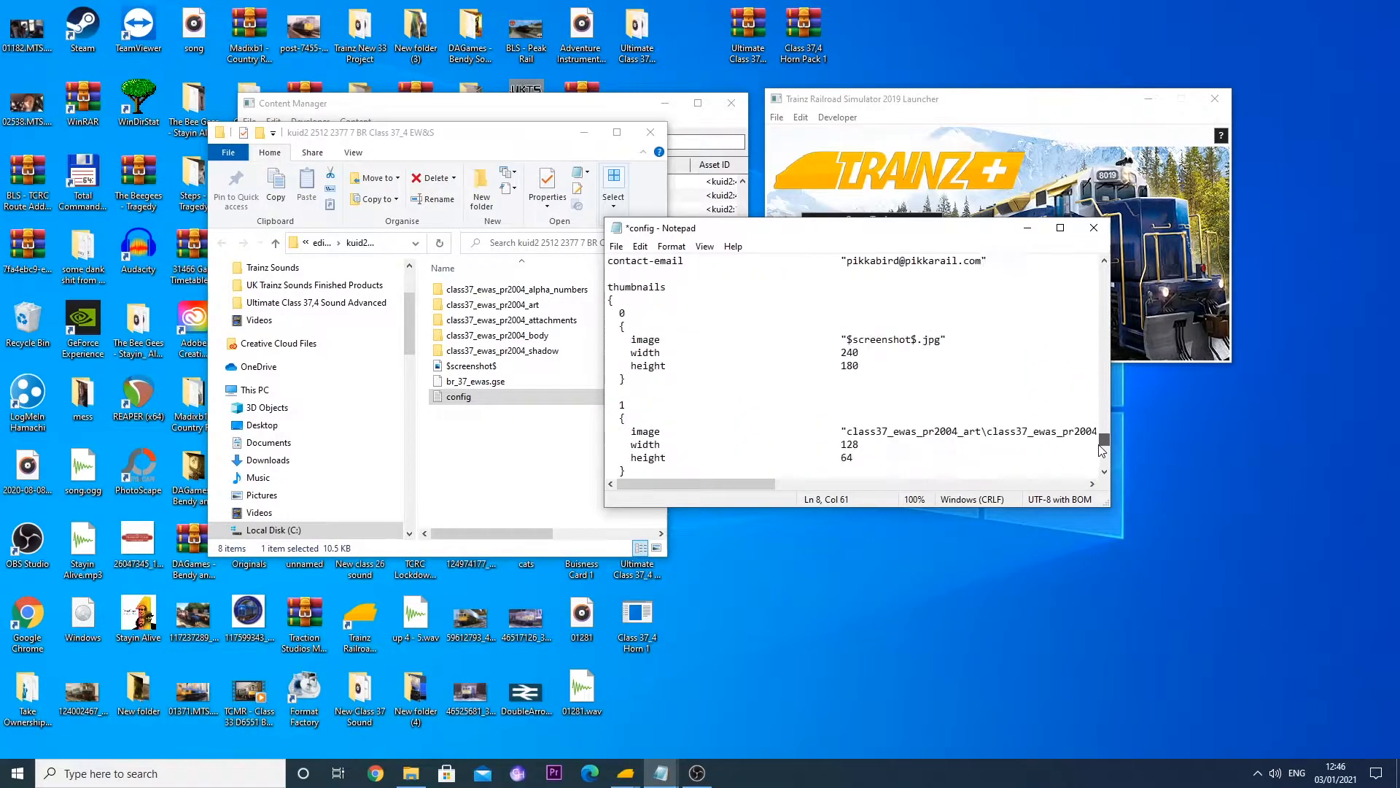
scroll(down, 3)
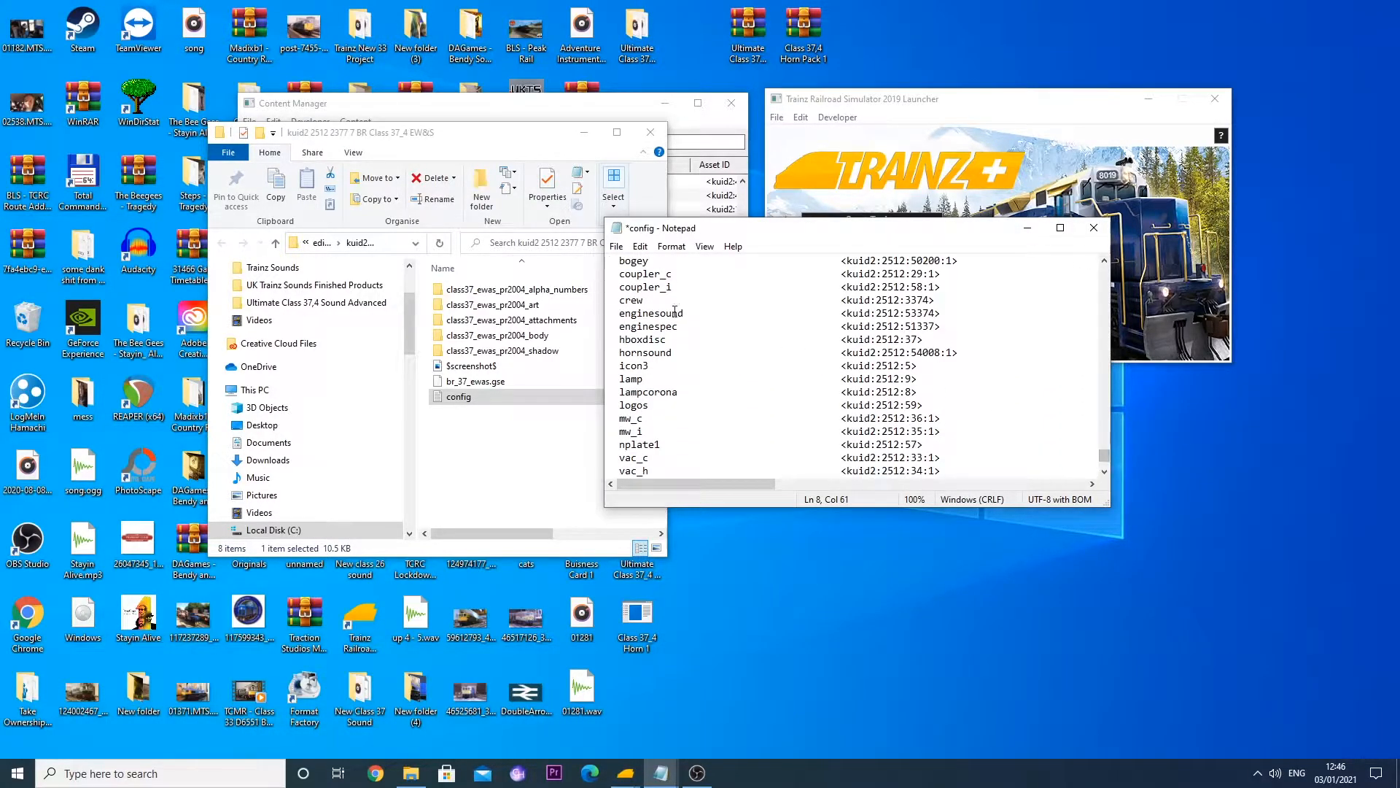
click(842, 312)
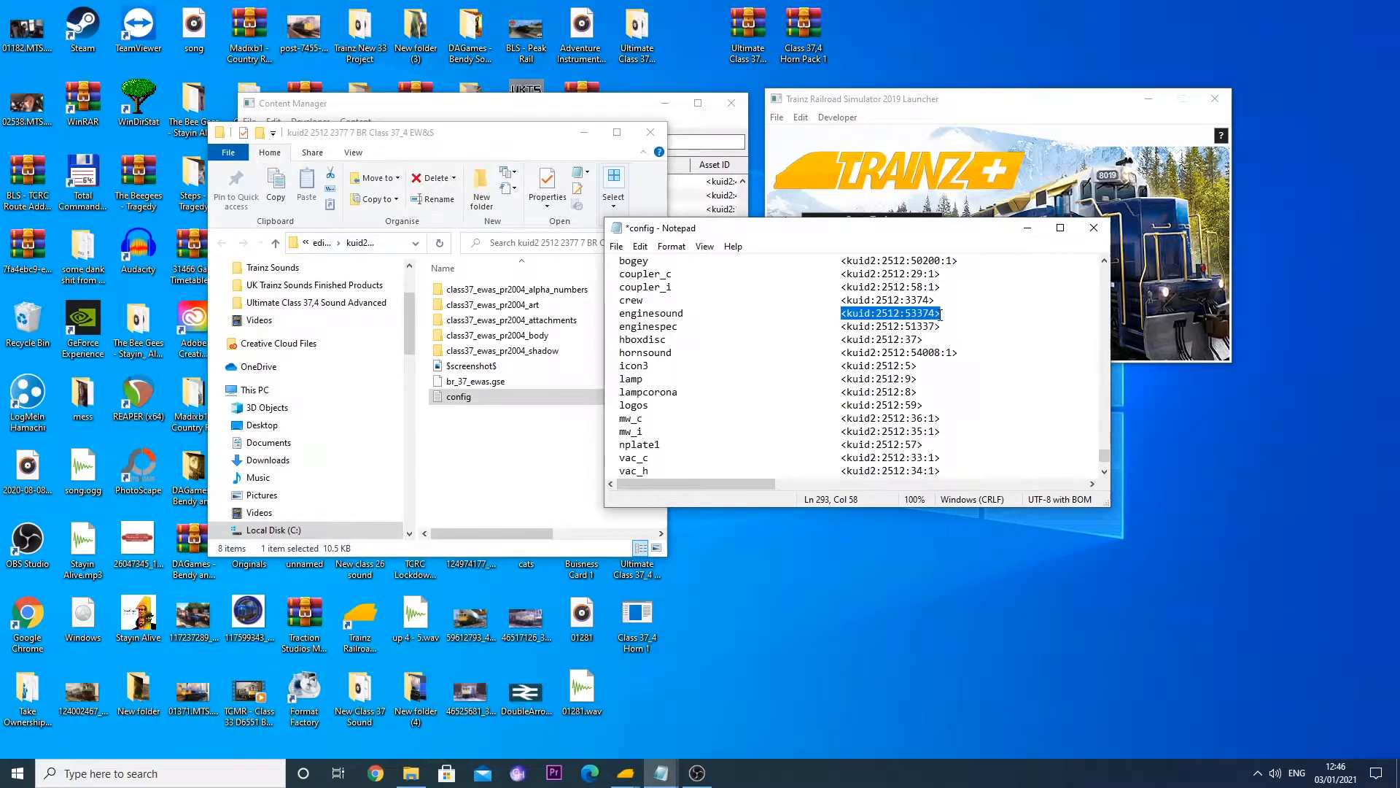
text(<kuid:629168:100030>)
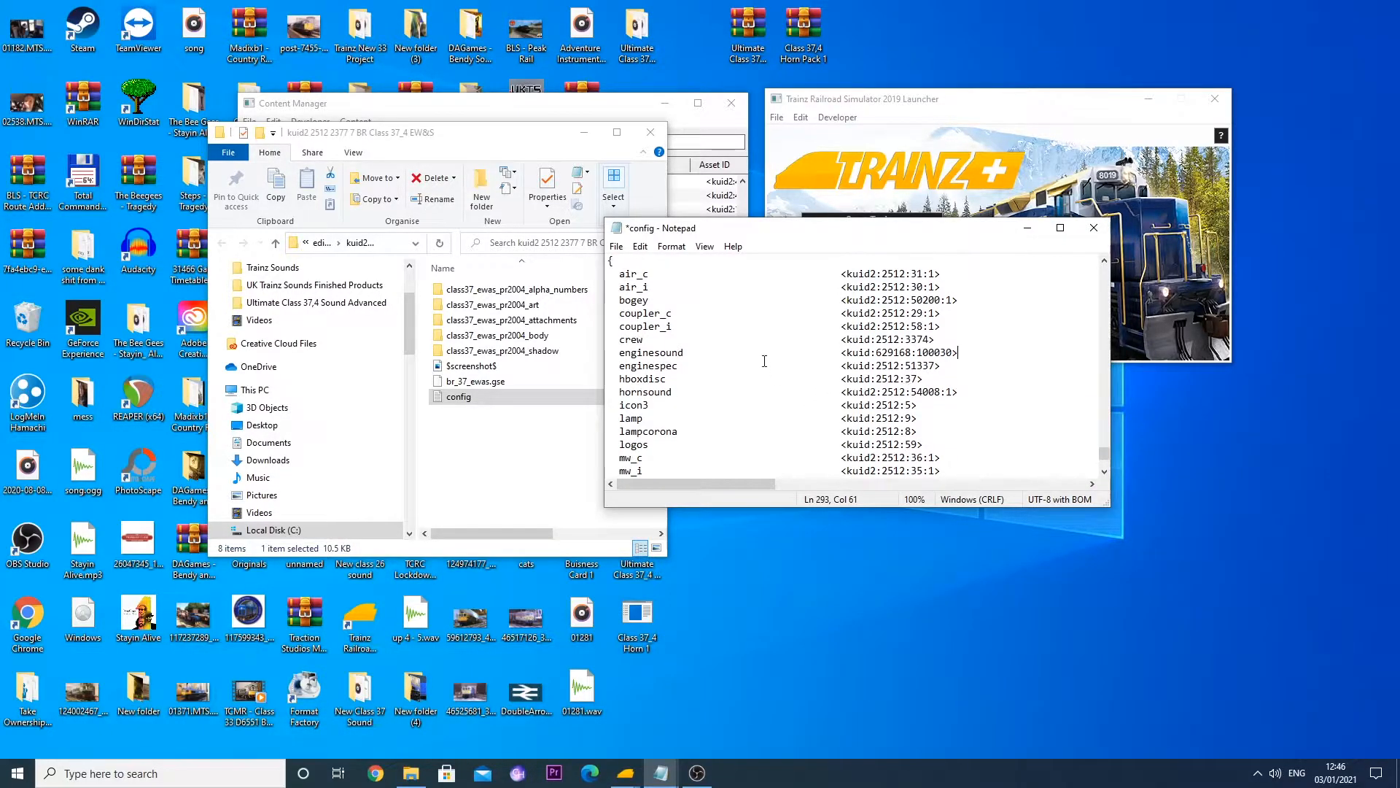
click(616, 246)
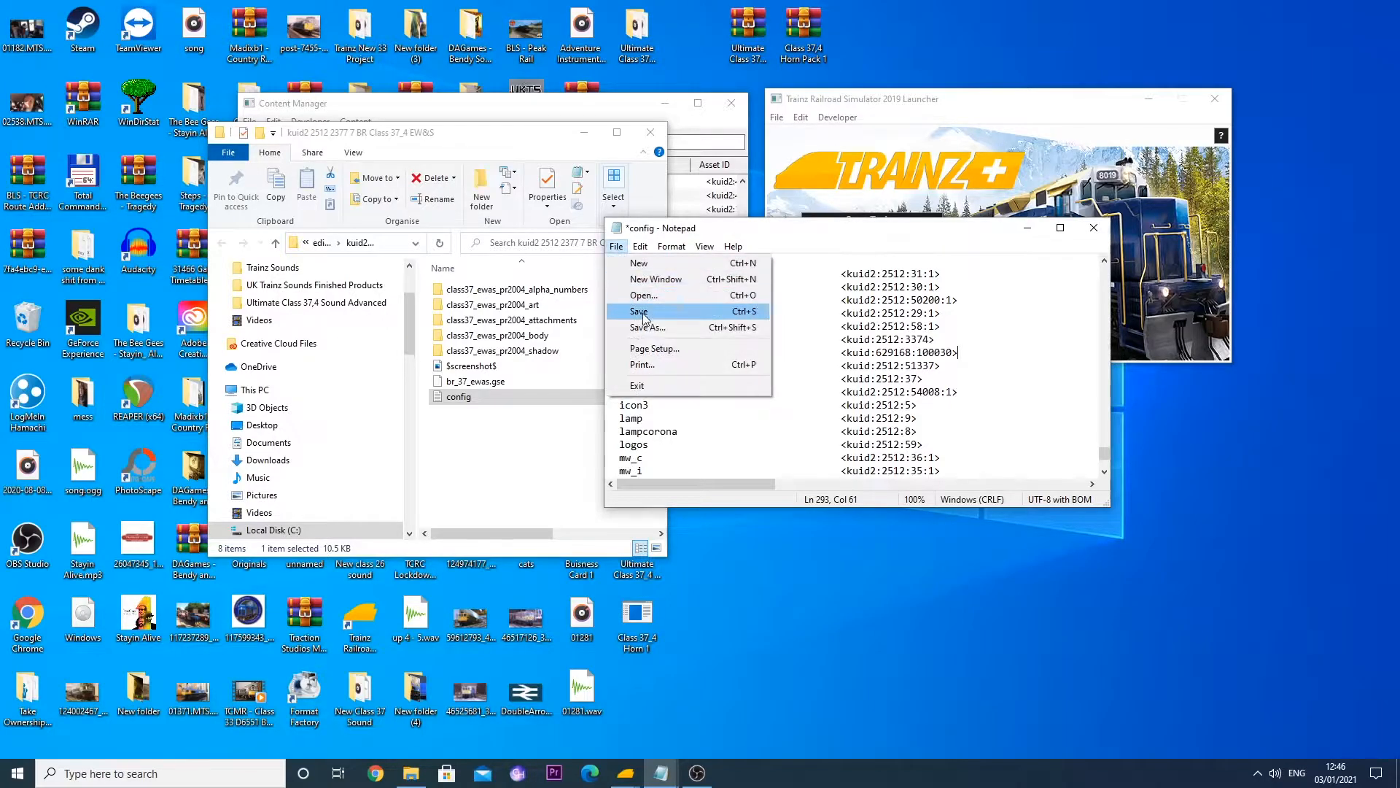
click(637, 246)
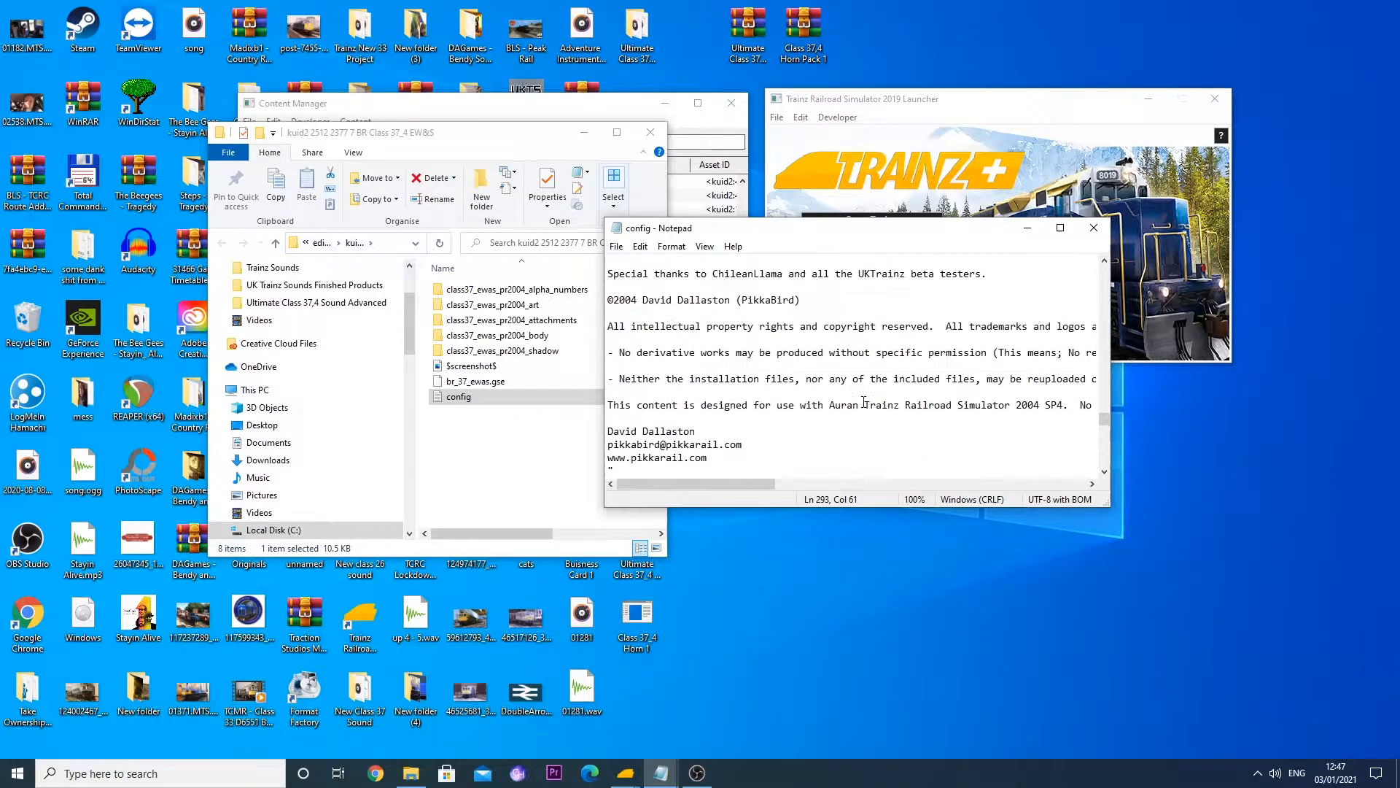
- Open Class 37/4 Horn 1 for edit and copy its kuid 629168:100071 from config
scroll(down, 3)
text(class 37,4)
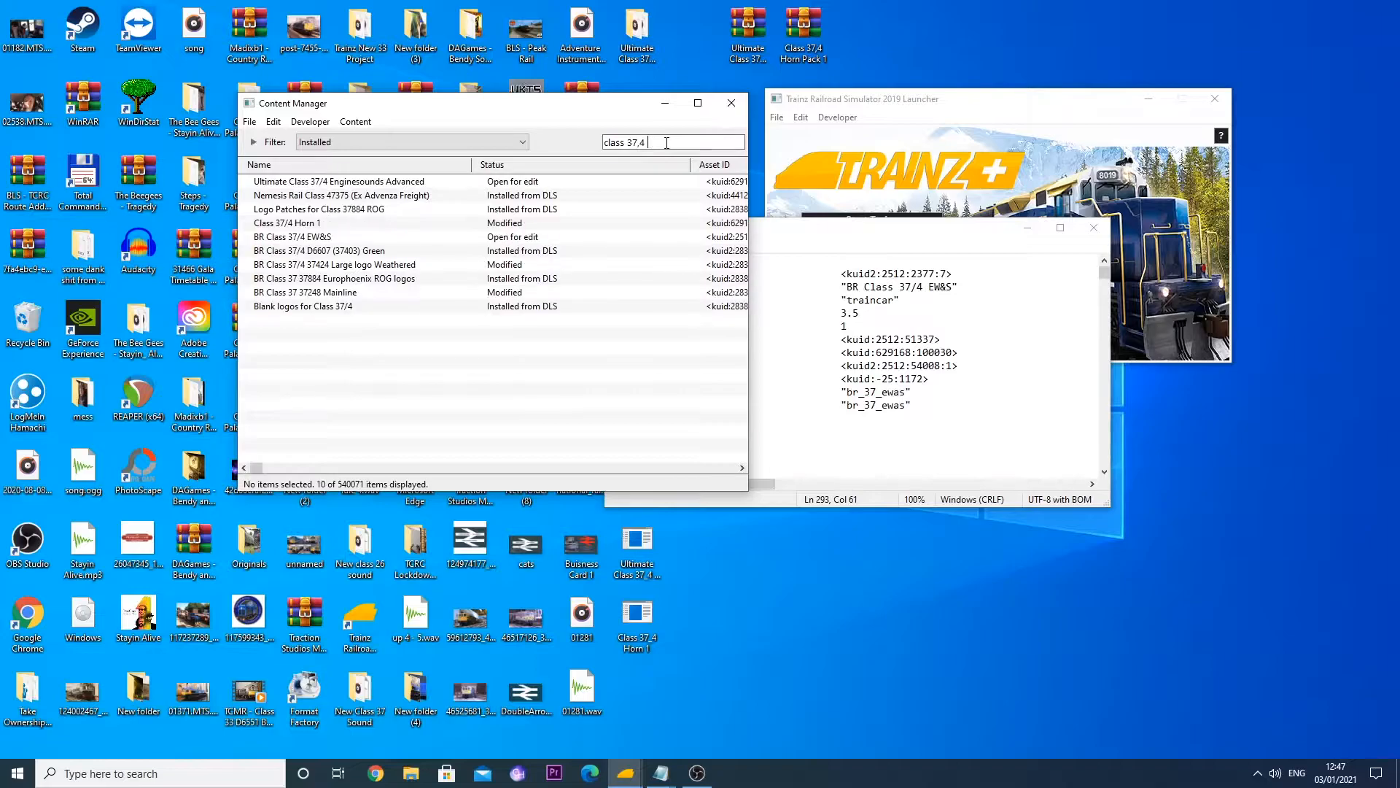
right_click(287, 223)
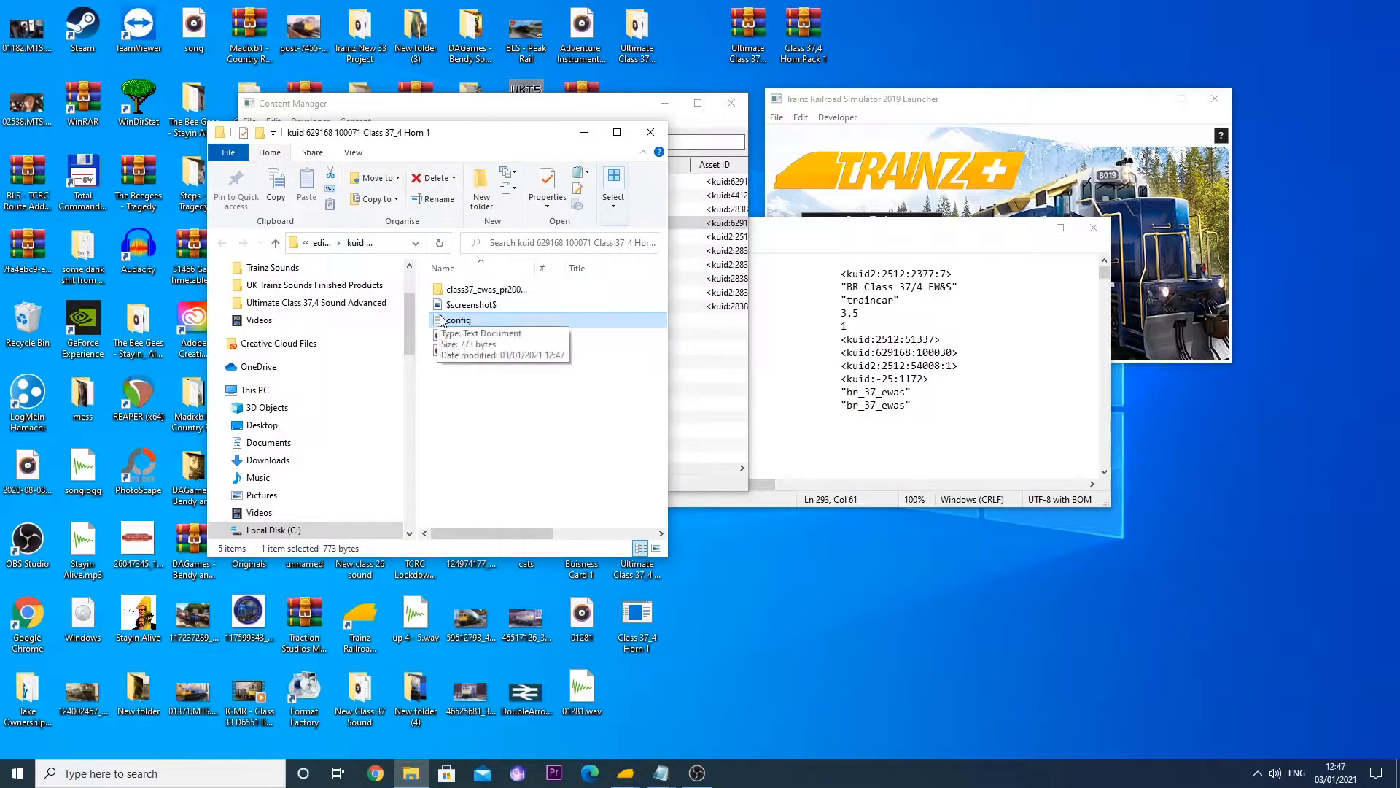
double_click(458, 319)
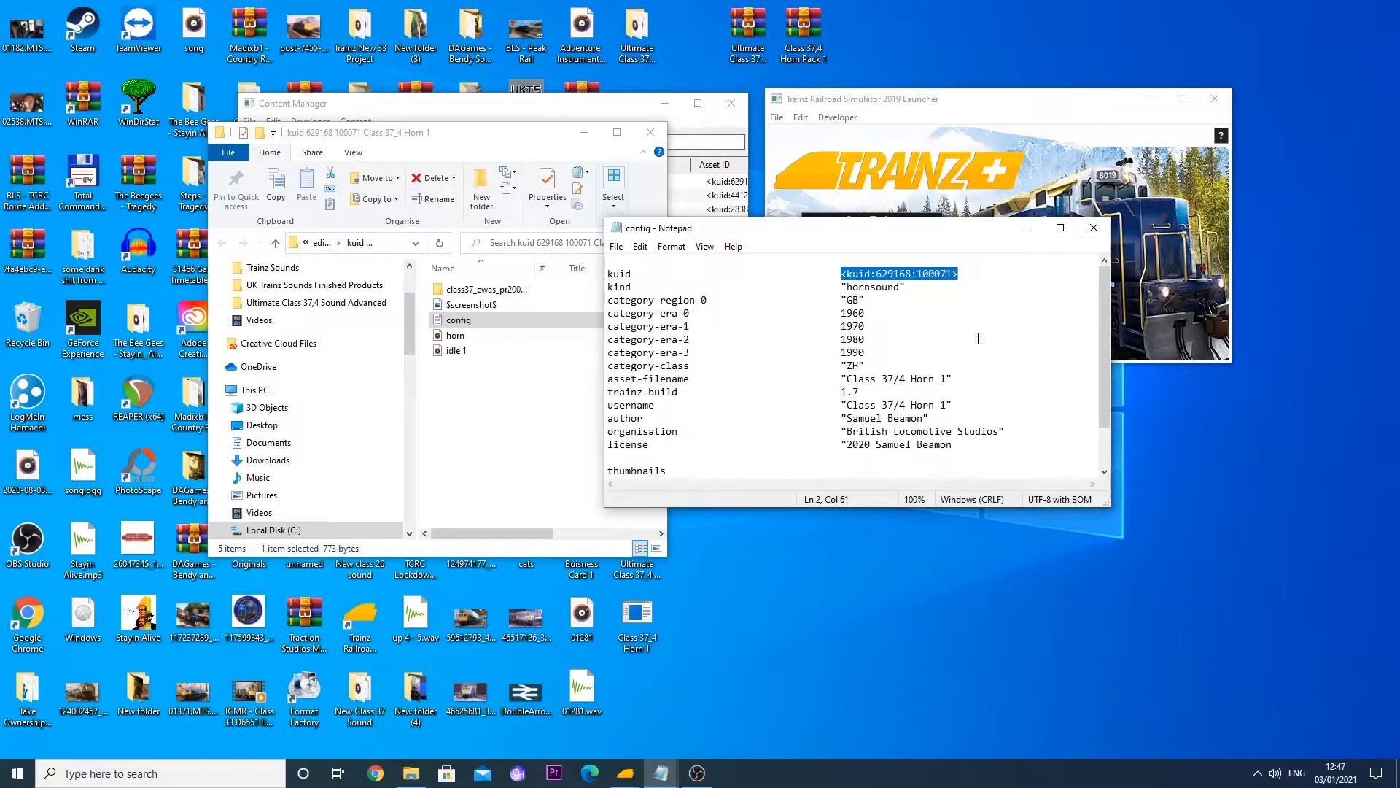
right_click(898, 274)
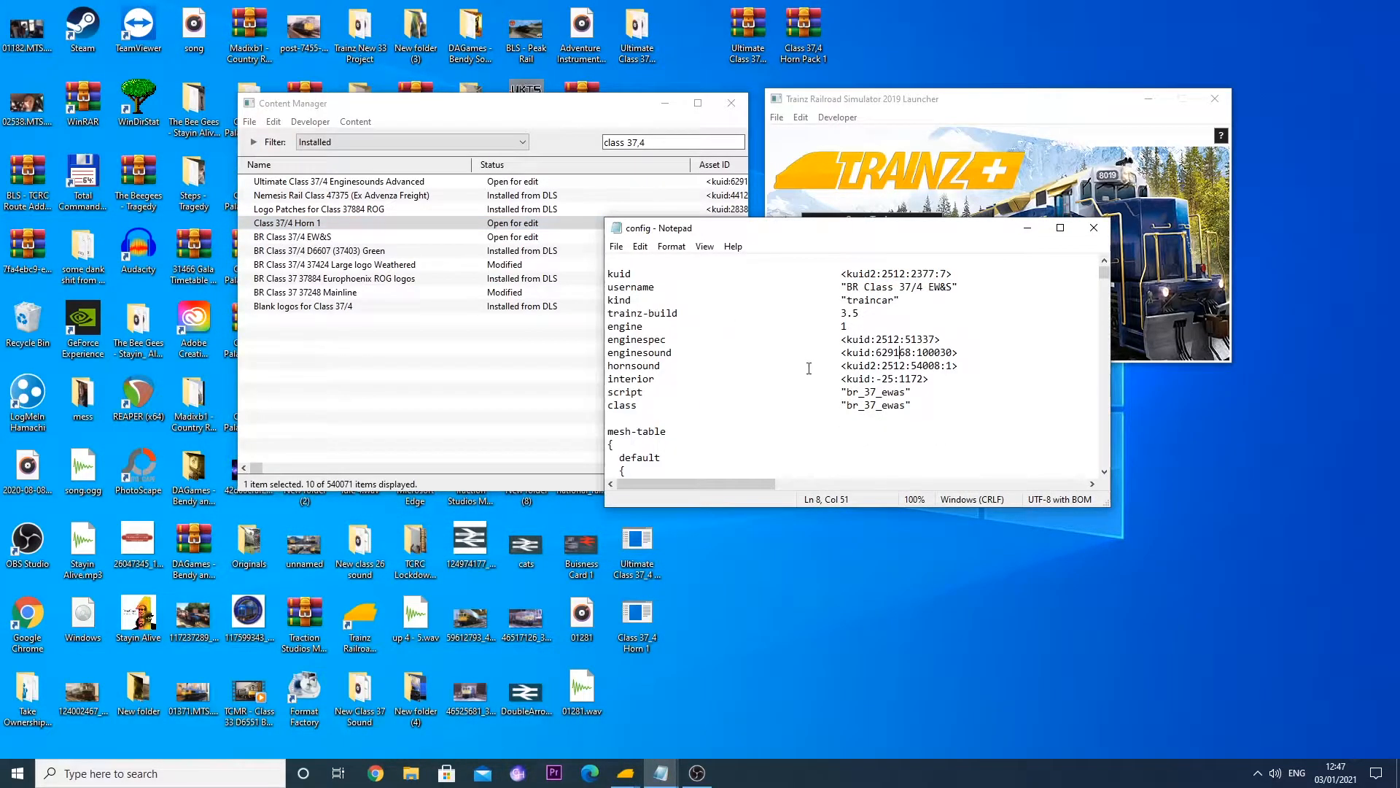
- Paste the Horn 1 kuid 629168:100071 into the EW&S hornsound entry
right_click(898, 365)
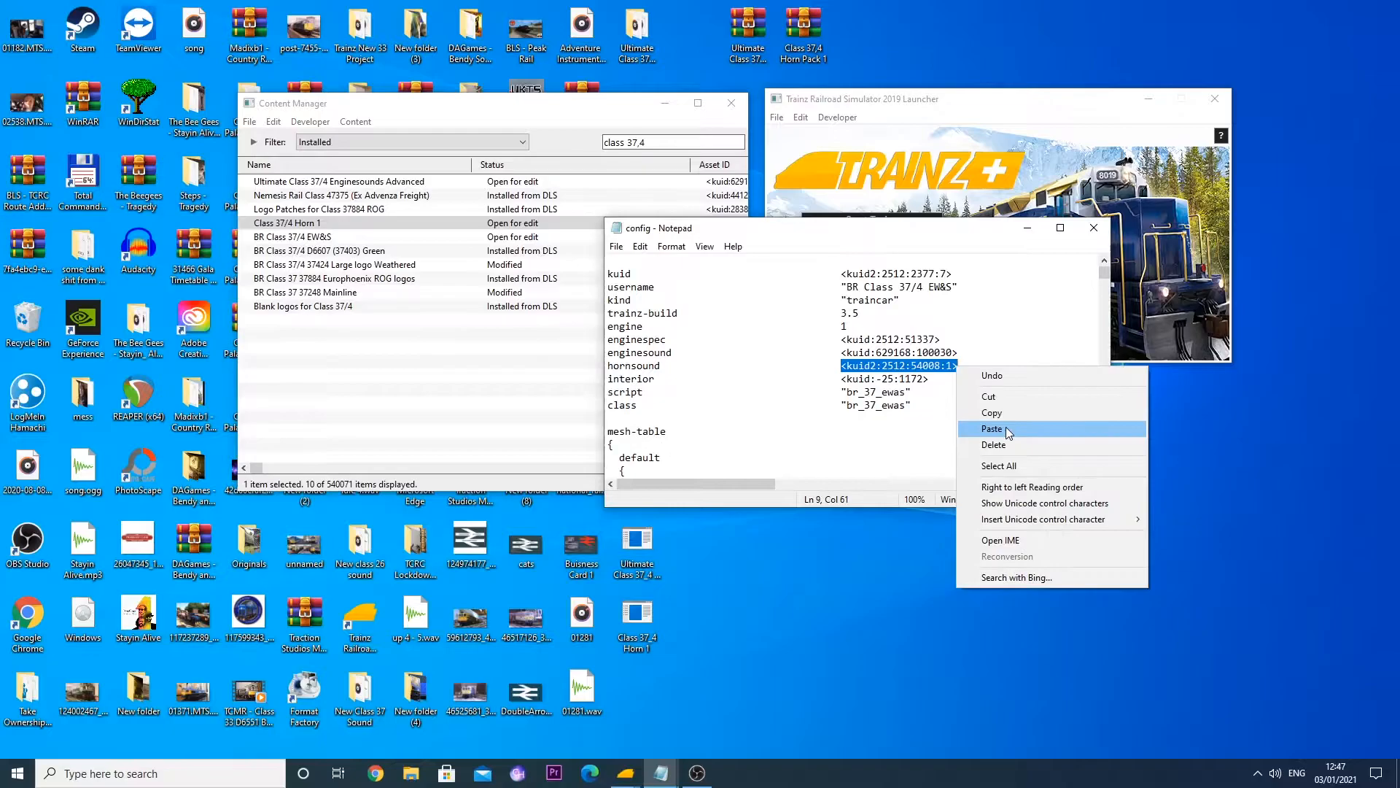
click(991, 429)
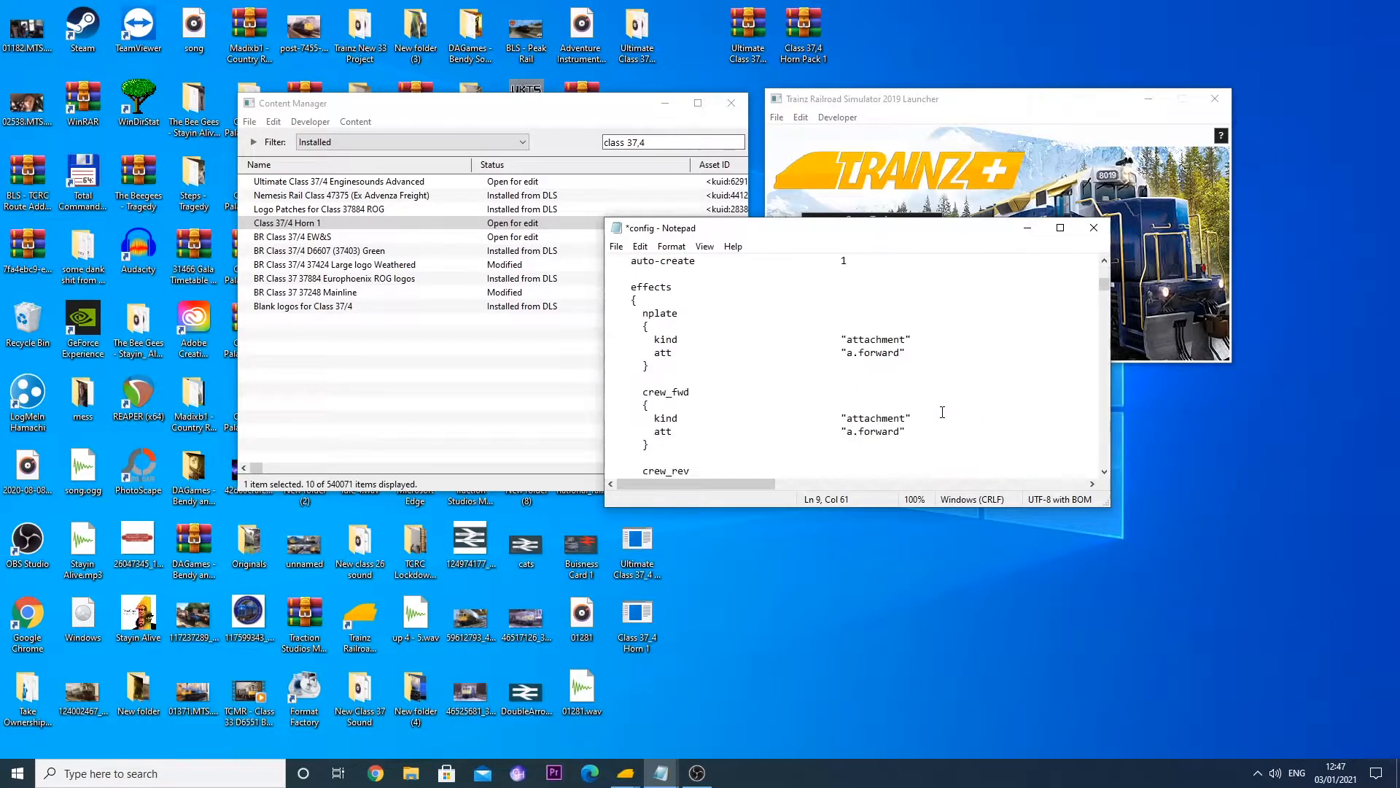
scroll(down, 3)
text(/)
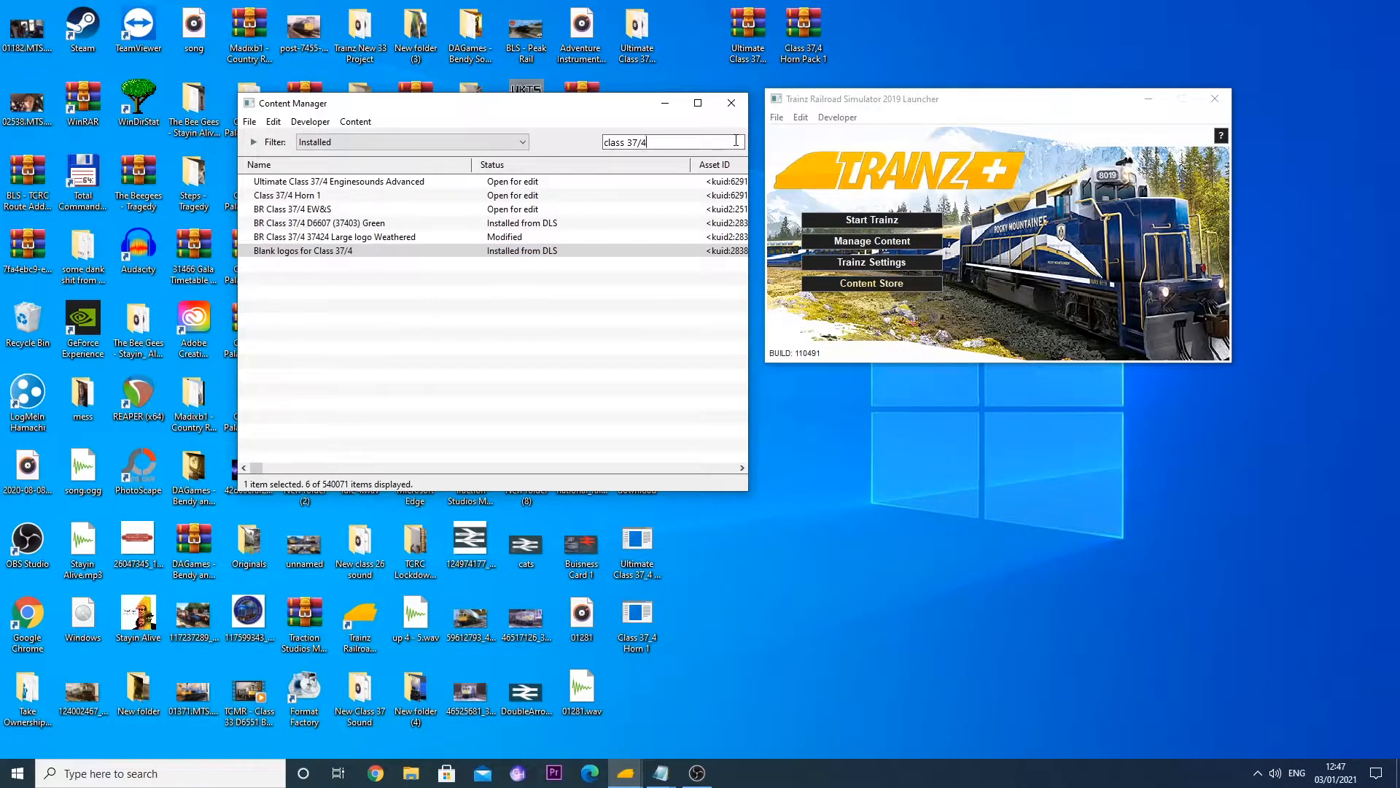
- Submit the BR Class 37/4 EW&S edits and close the results window
right_click(291, 208)
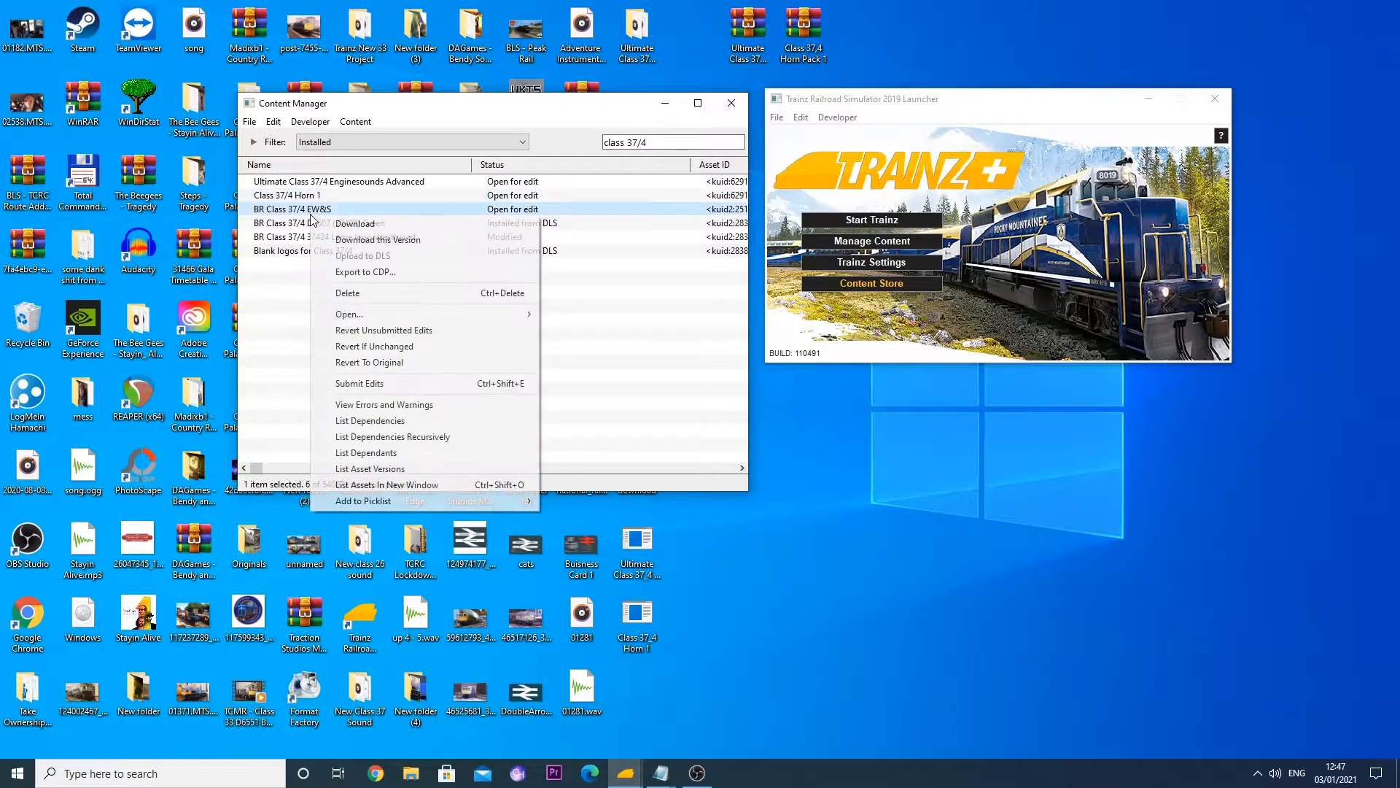
mouse_move(359, 383)
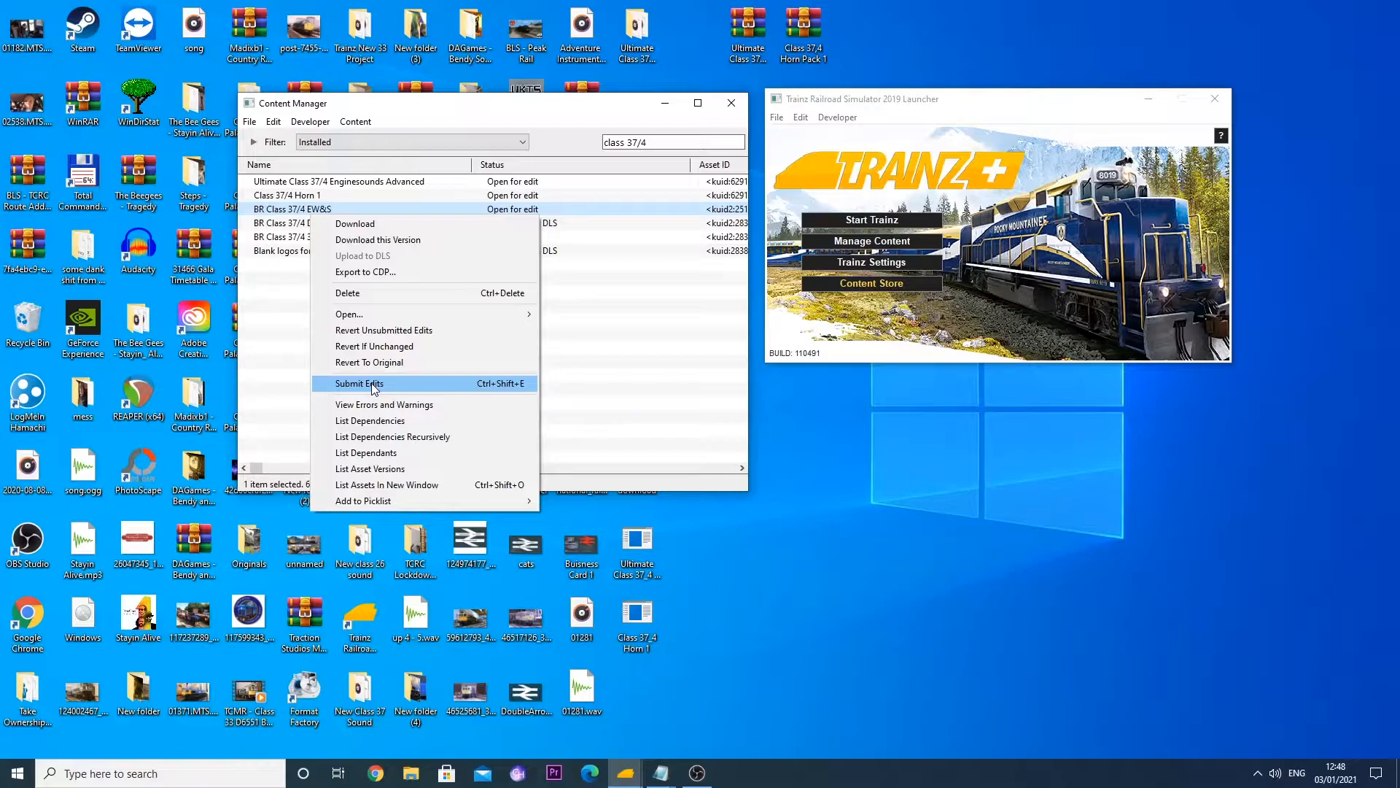
click(360, 383)
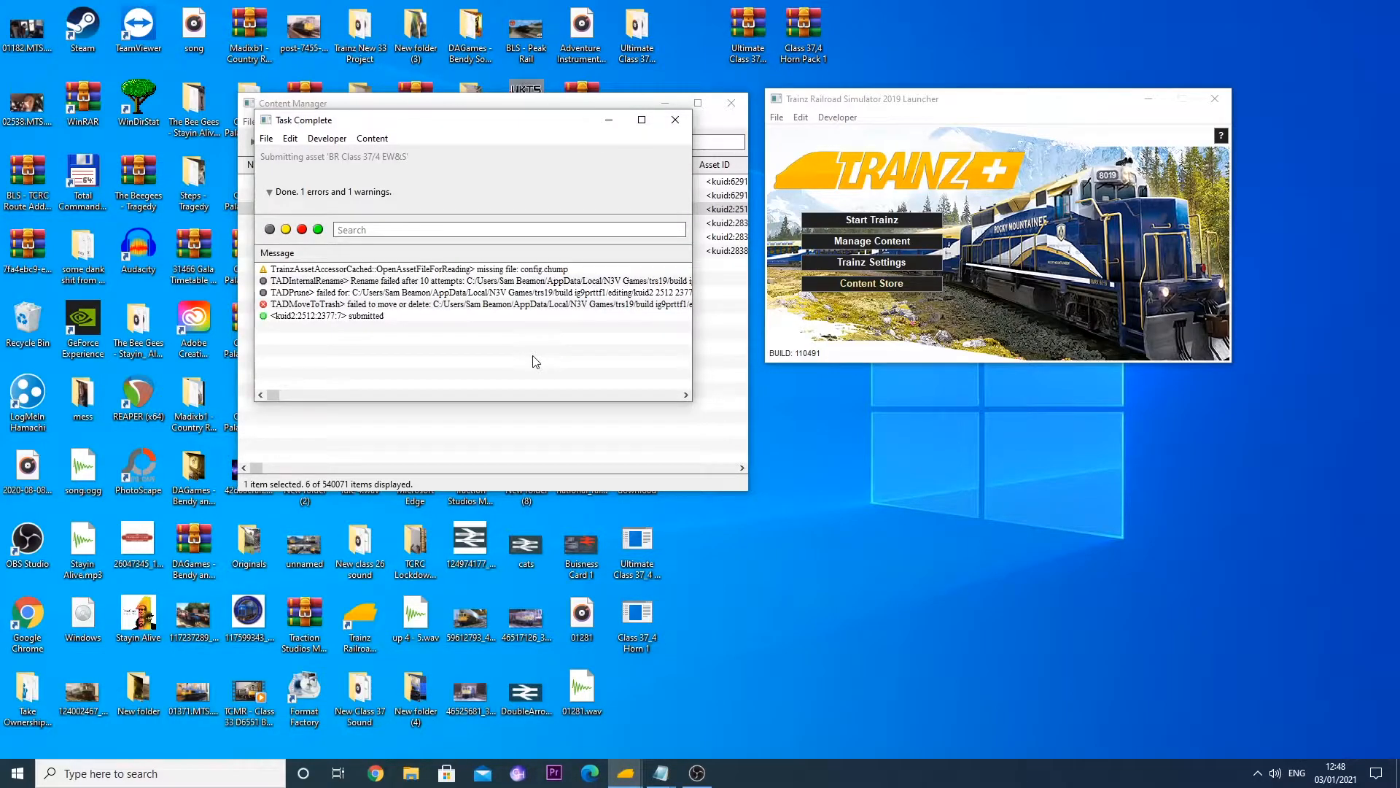
click(675, 119)
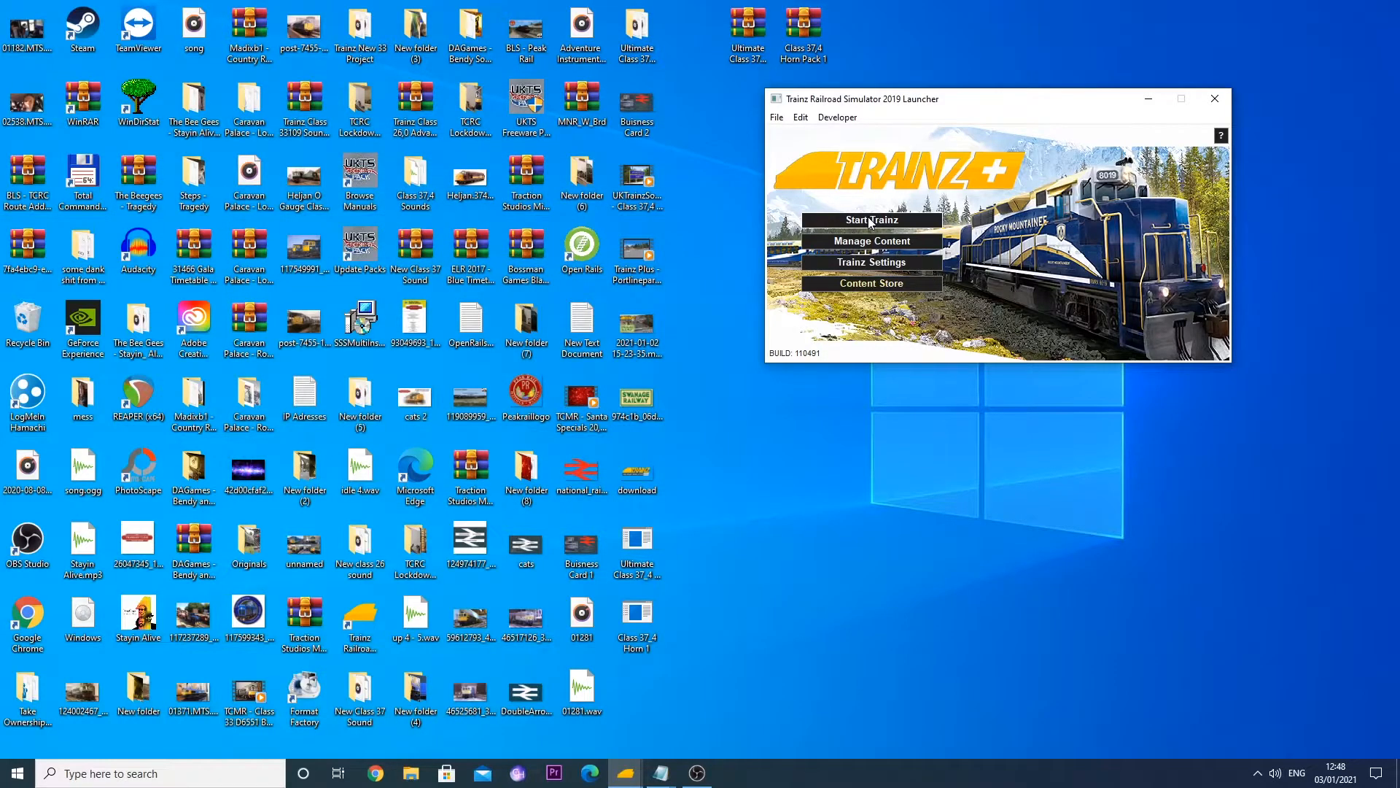
- Launch Trainz, enter Driver / Surveyor, and choose Bodmin & Wenford Railway
click(871, 219)
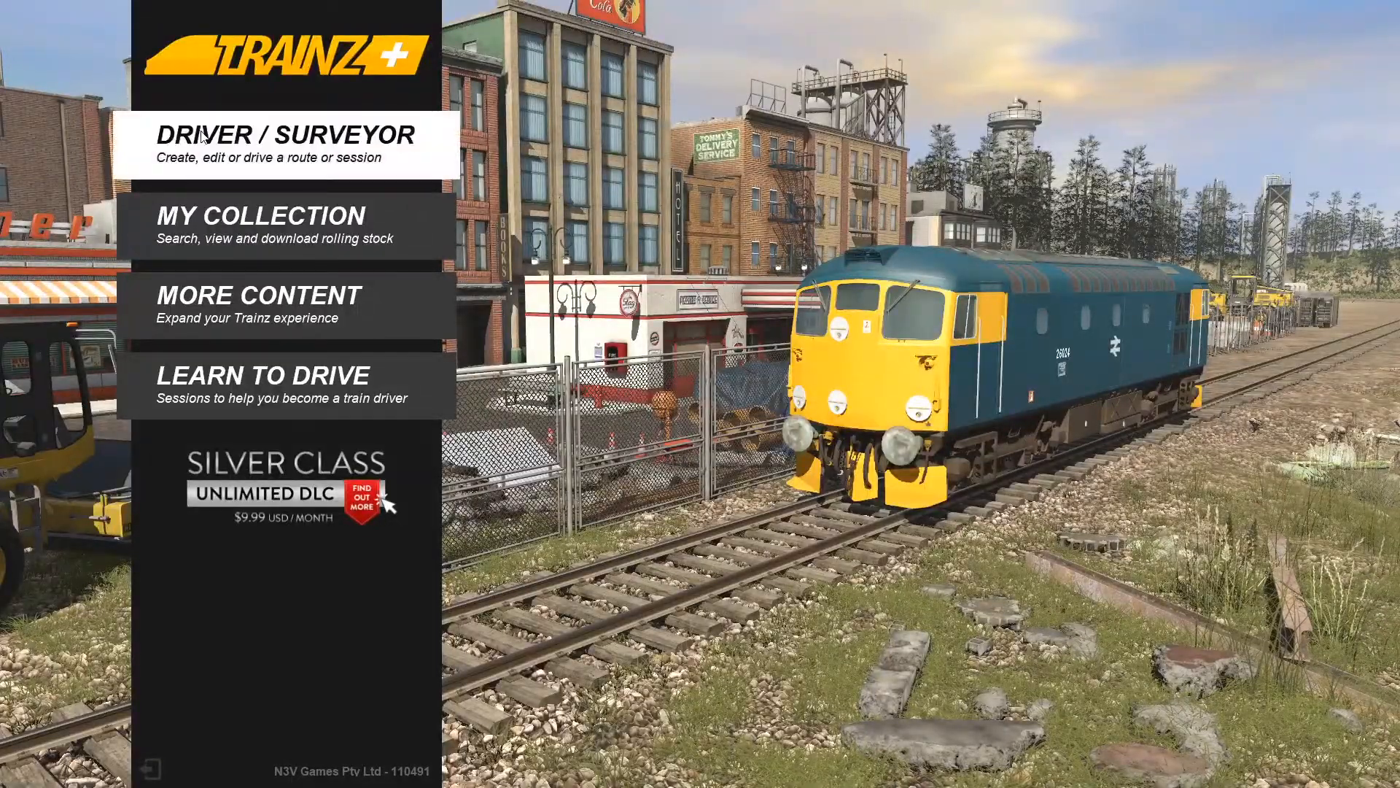
click(290, 134)
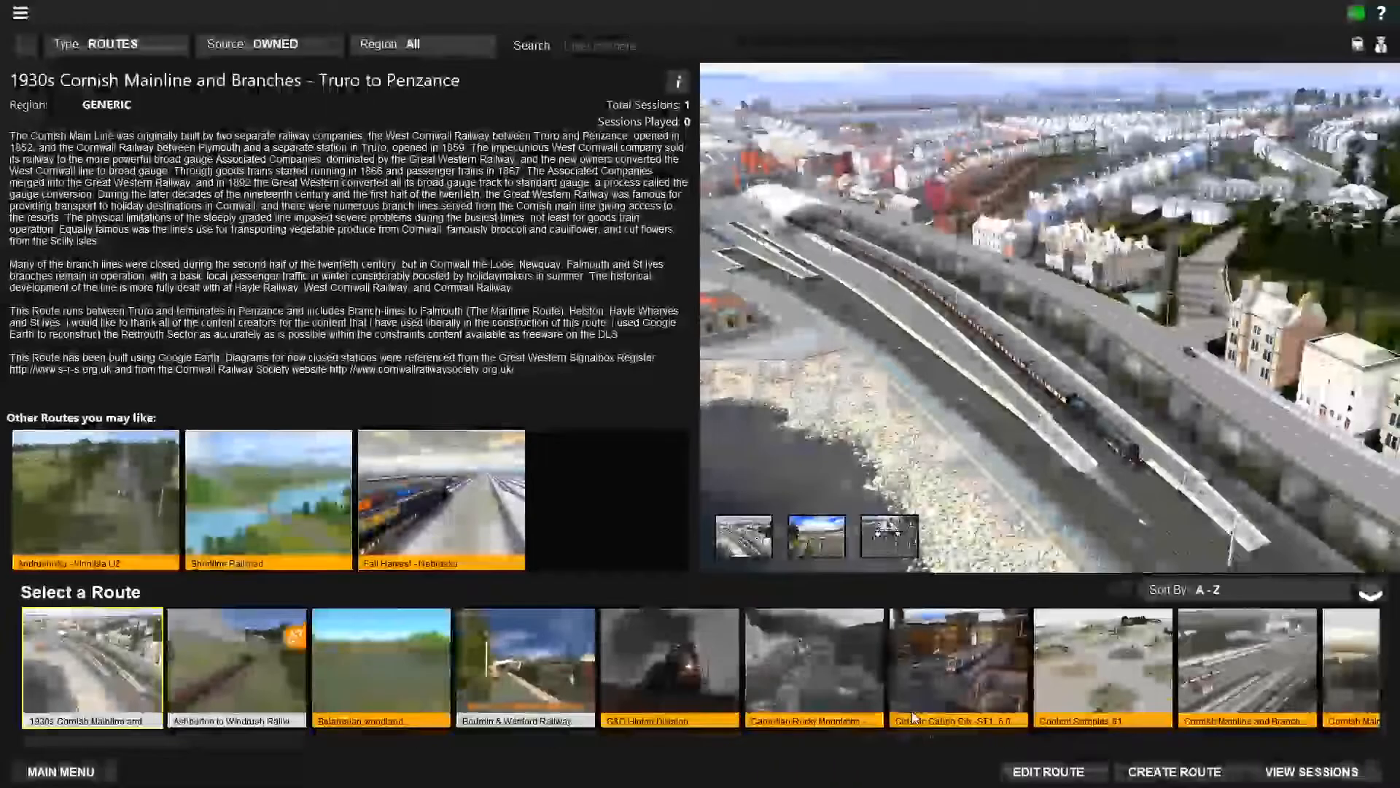
click(525, 666)
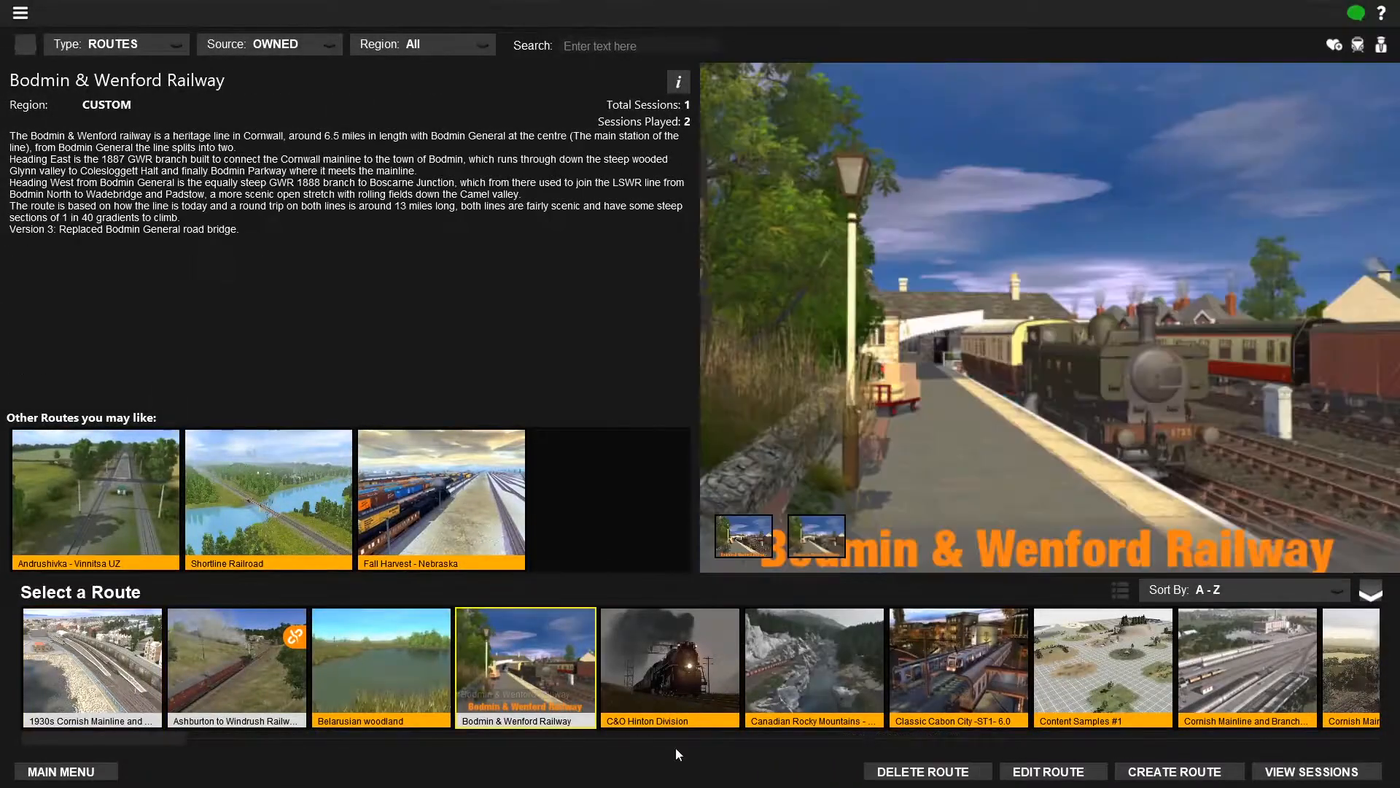
- Start a Bodmin & Wenford driving session to test the BR Class 37/4 EW&S
click(1309, 771)
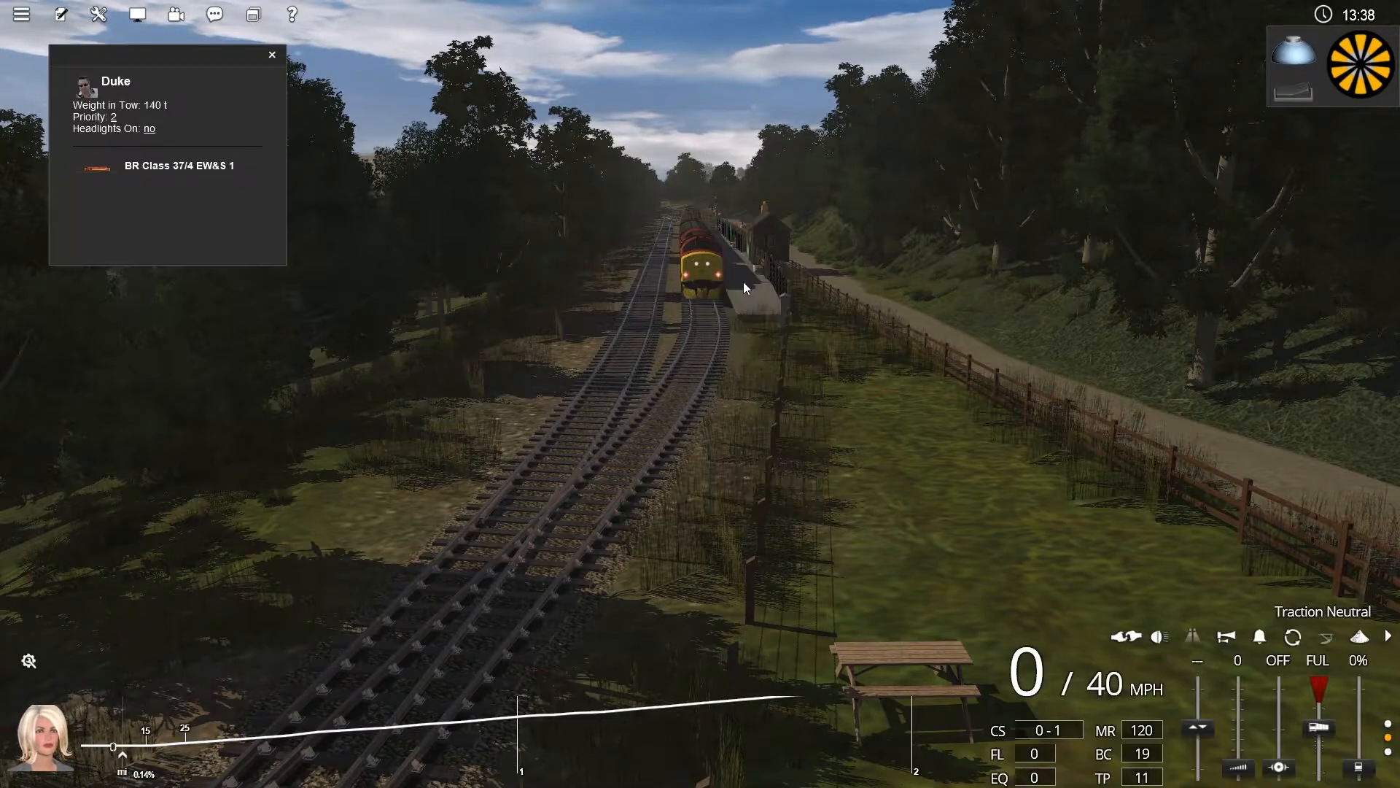
- Switch the Class 37/4 headlights on, close the driver panel, and raise the throttle to notch 3
click(149, 127)
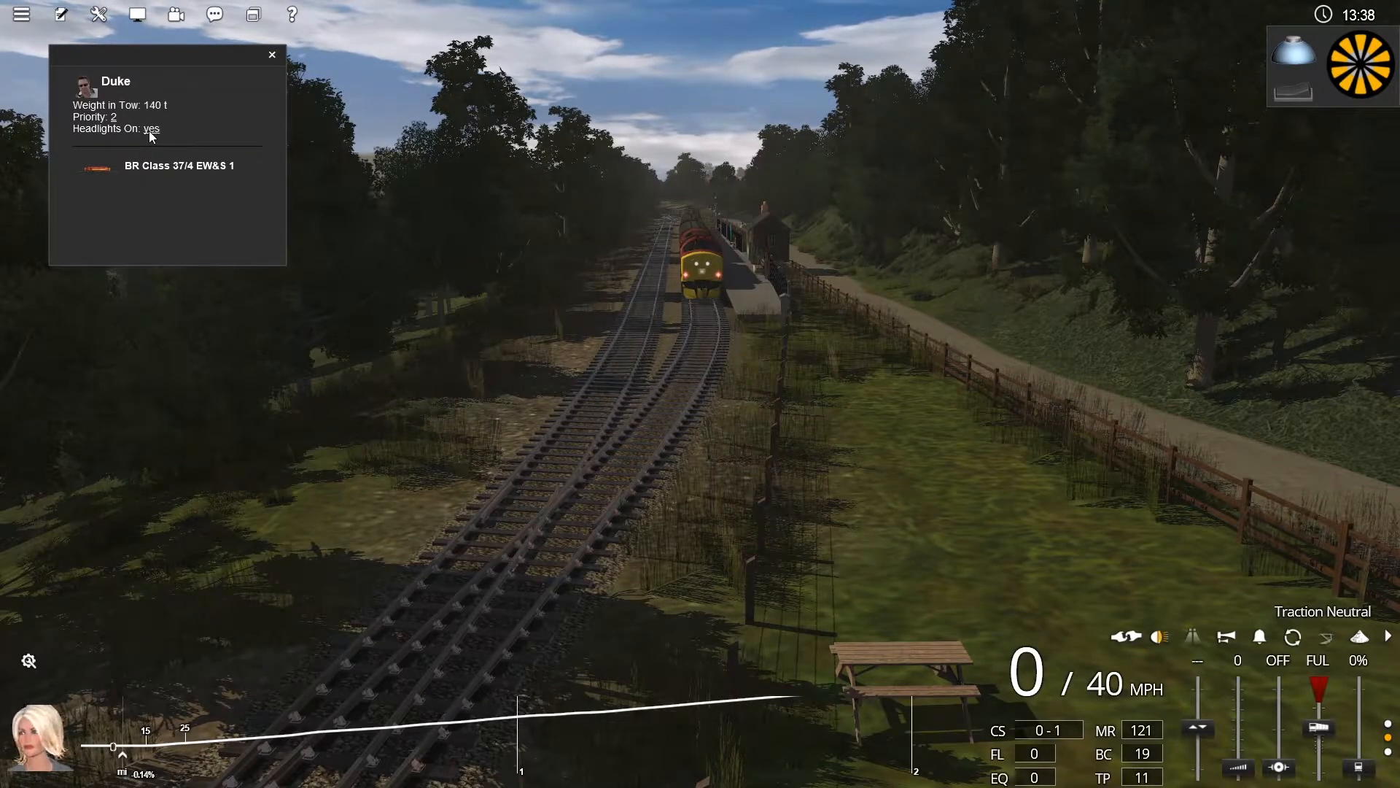
click(270, 55)
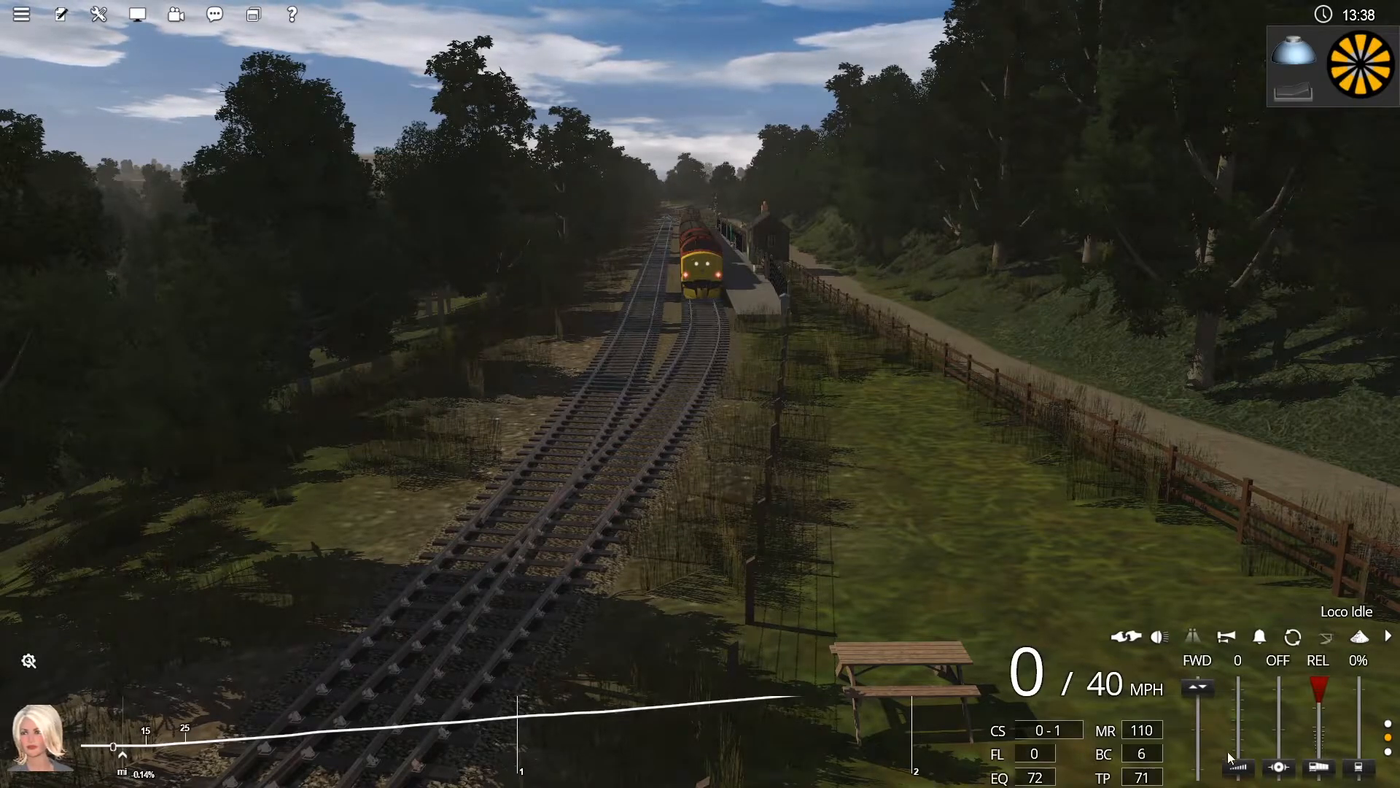
click(1238, 737)
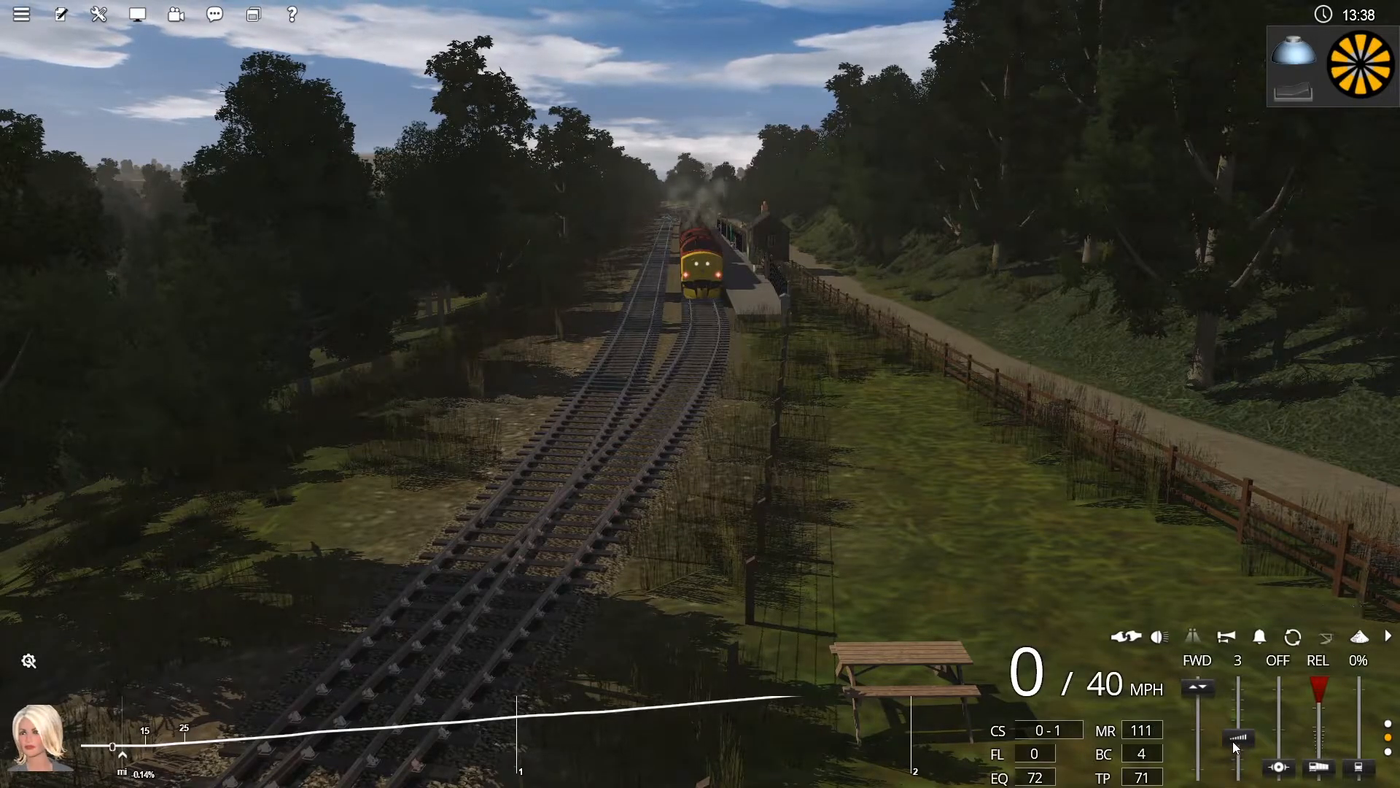